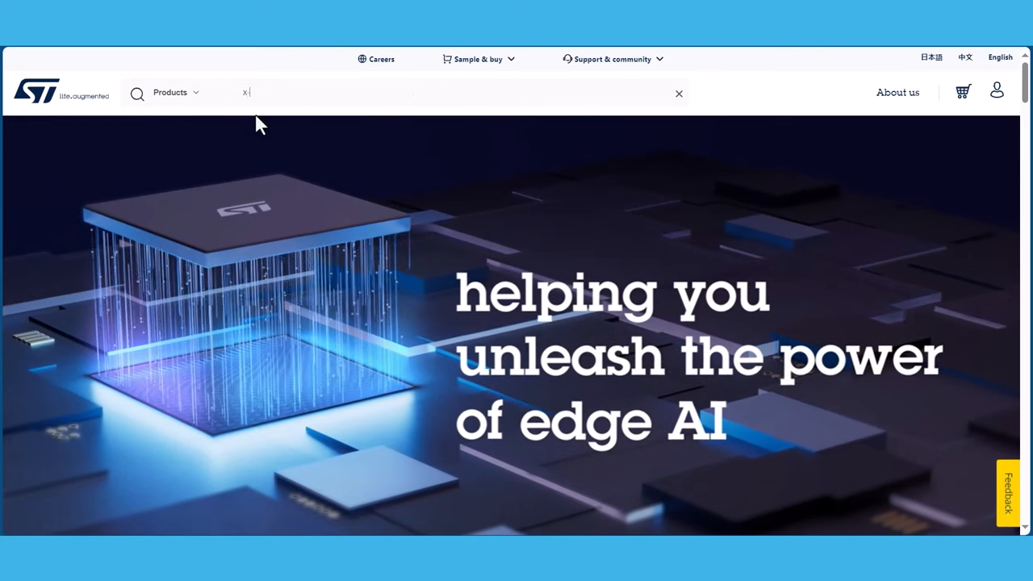
- Search st.com for x-cube-mems1, view the X-CUBE-MEMS1 product page, and return to the results
{"action": "type", "text": "-cube-mems1"}
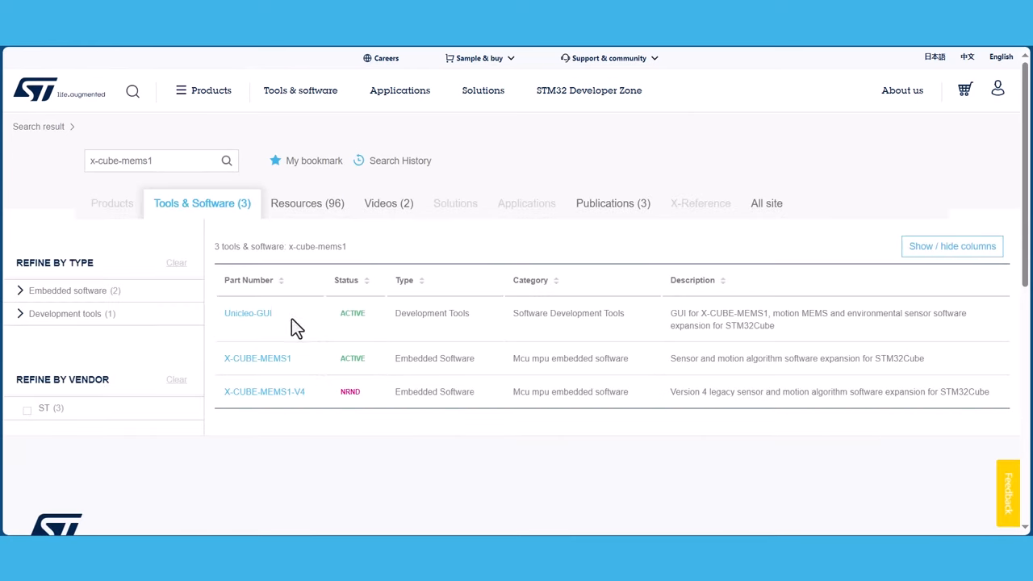
{"action": "mouse_move", "coordinate": [300, 372]}
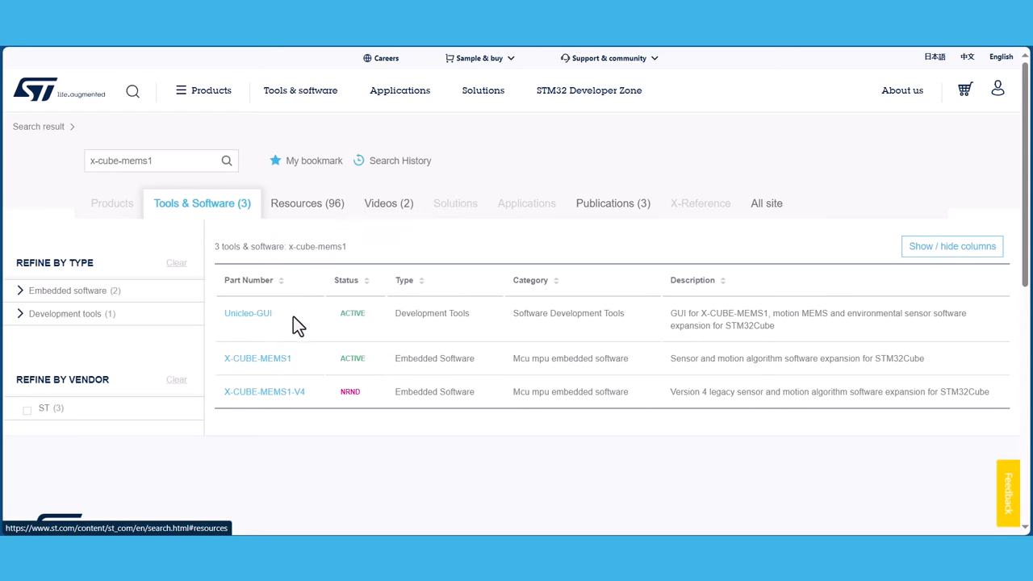
{"action": "left_click", "coordinate": [257, 358]}
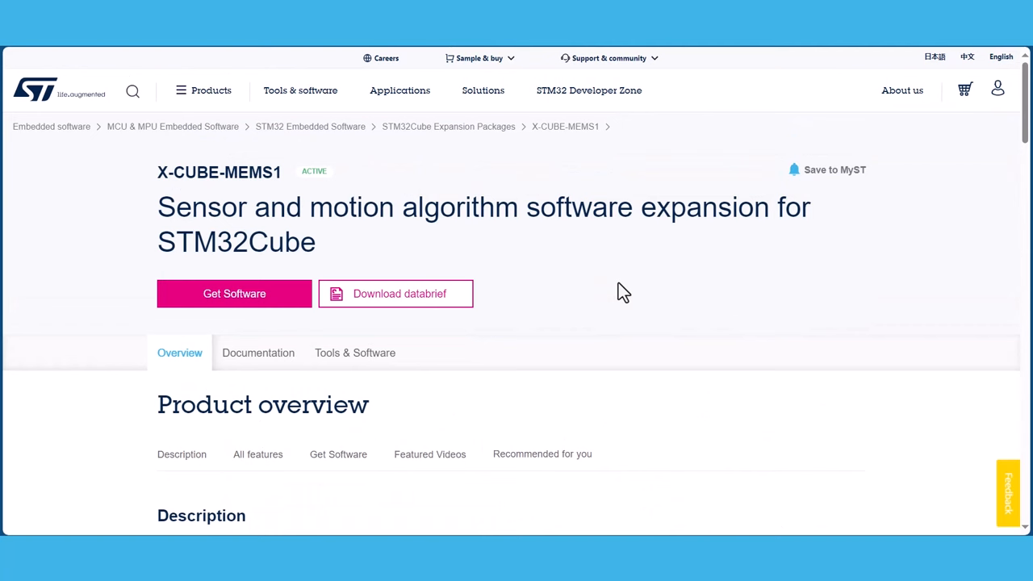
{"action": "mouse_move", "coordinate": [729, 300]}
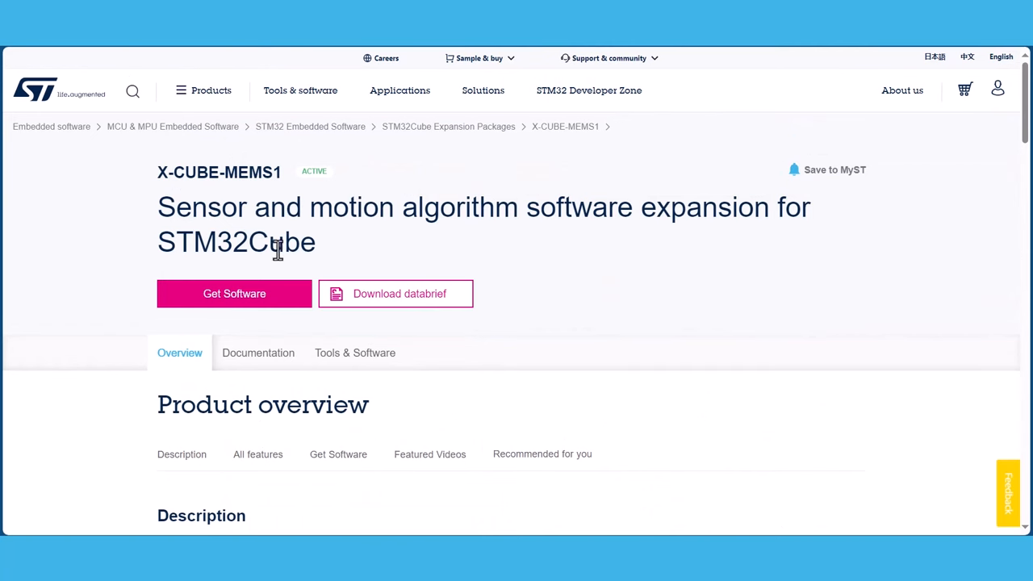
{"action": "left_click", "coordinate": [234, 294]}
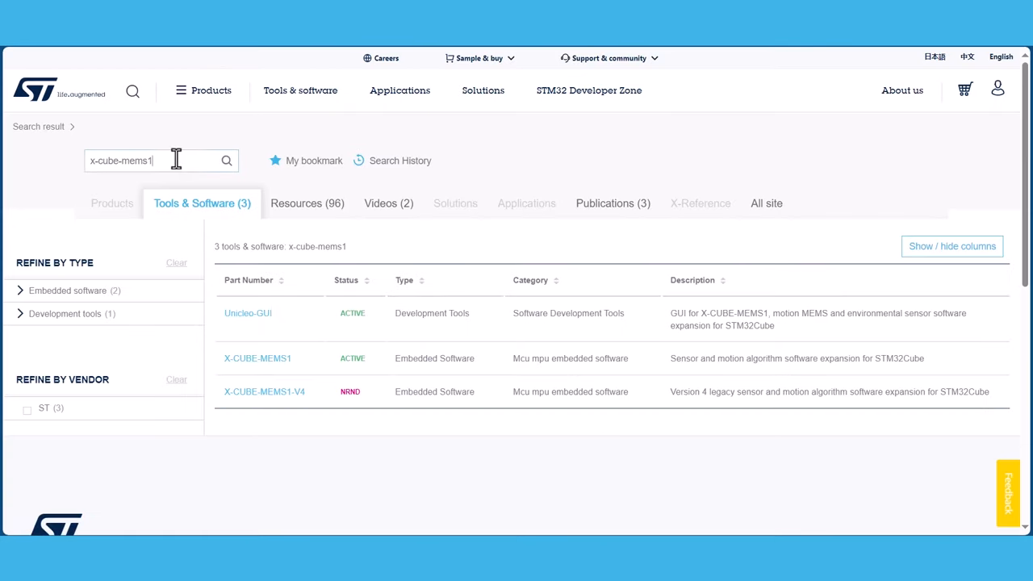
- Search st.com for infraredpd and open the UM3169 InfraredPD user manual PDF from Resources
{"action": "type", "text": "infraredpd"}
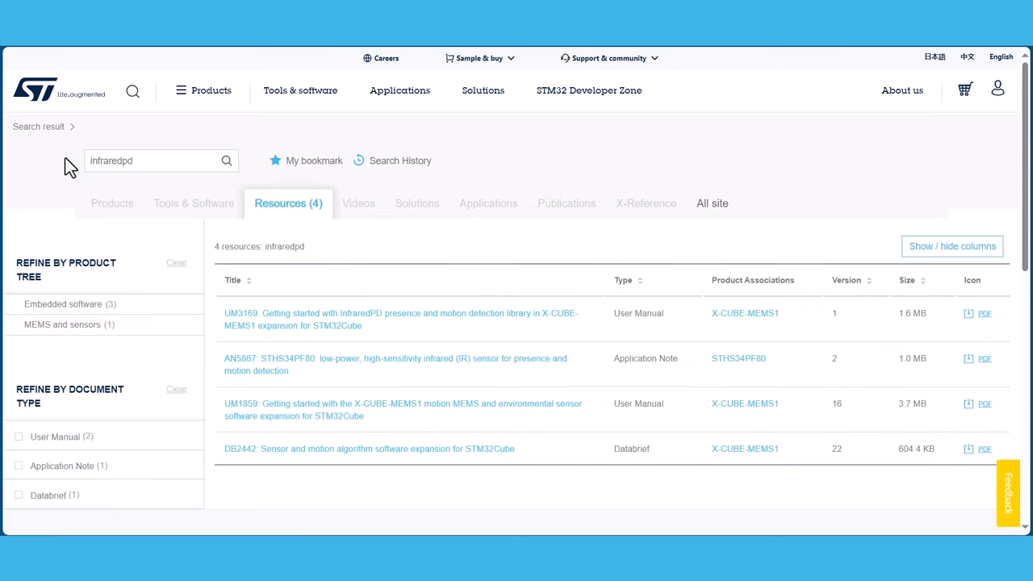
{"action": "mouse_move", "coordinate": [410, 345]}
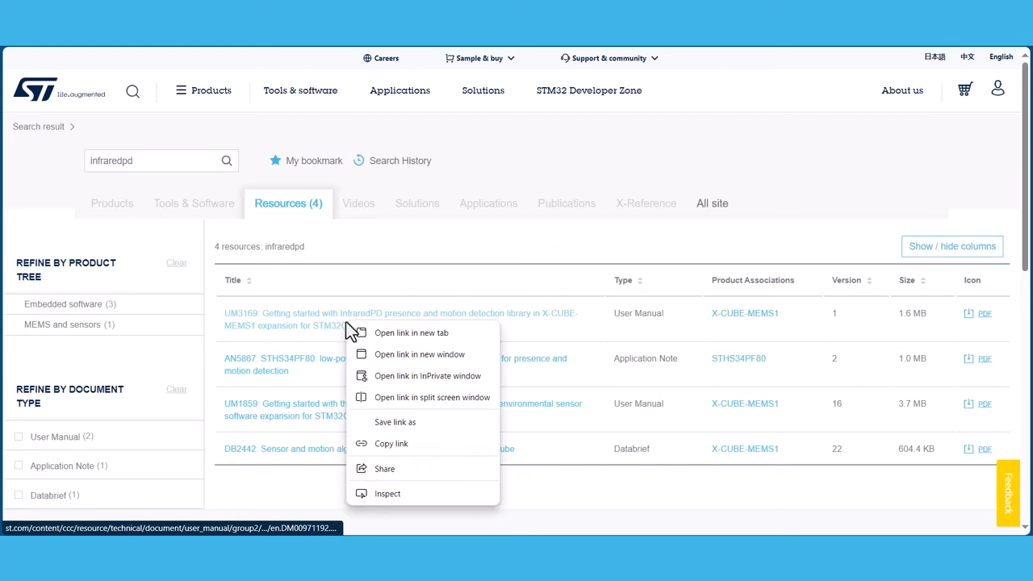
{"action": "left_click", "coordinate": [391, 337]}
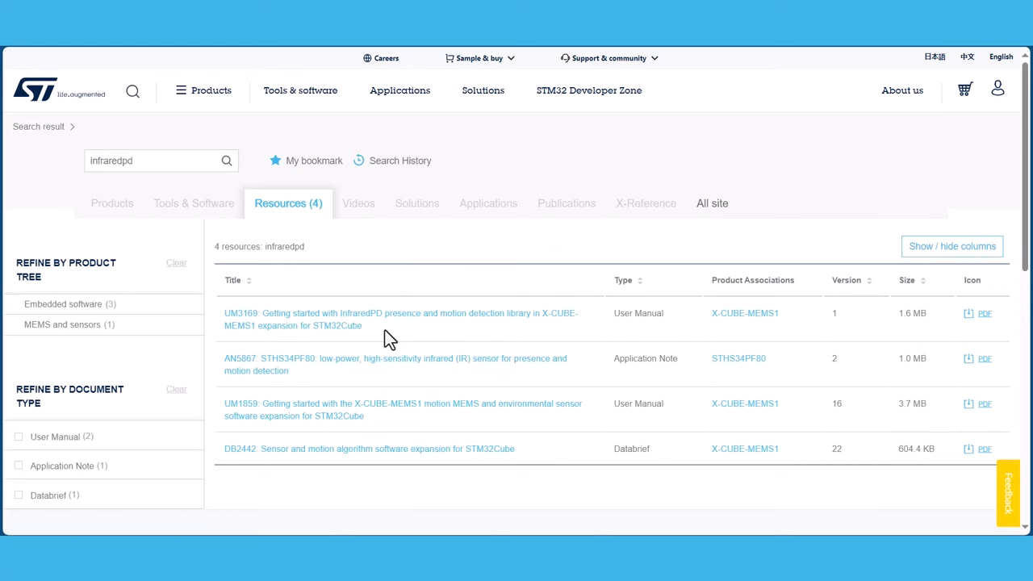
{"action": "left_click", "coordinate": [400, 313]}
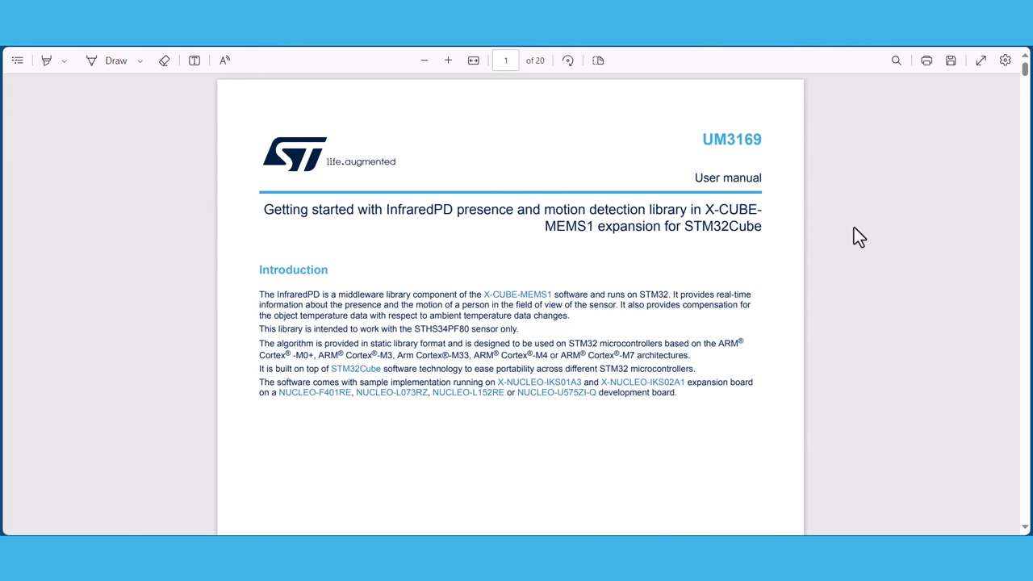
- Scroll through the UM3169 manual from page 1 to the sample application steps on page 13
{"action": "scroll", "scroll_direction": "down", "scroll_amount": 3}
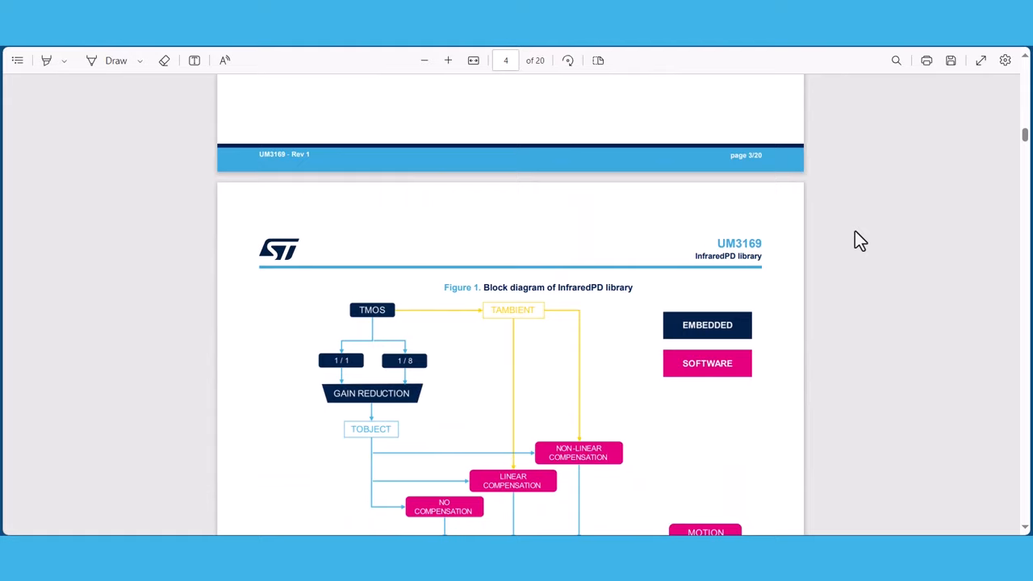
{"action": "scroll", "scroll_direction": "down", "scroll_amount": 3}
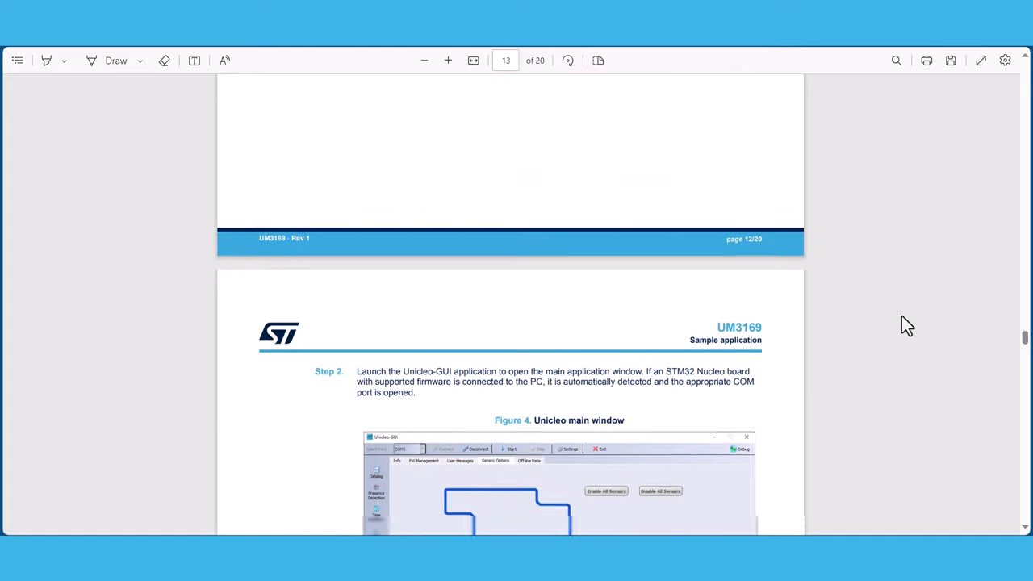
{"action": "scroll", "scroll_direction": "down", "scroll_amount": 3}
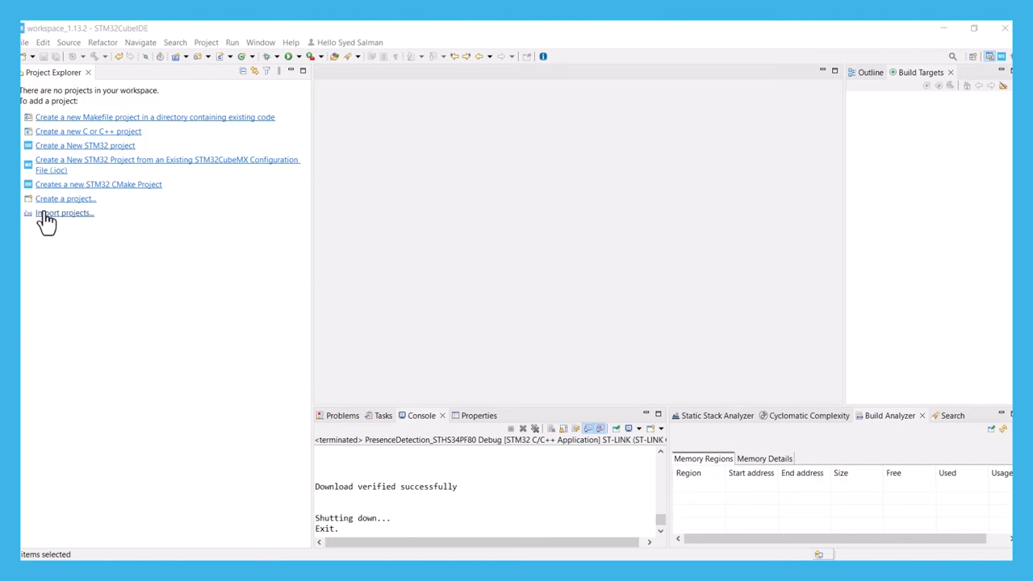
- Start the Import wizard with General > Existing Projects into Workspace and browse for the root directory
{"action": "left_click", "coordinate": [65, 213]}
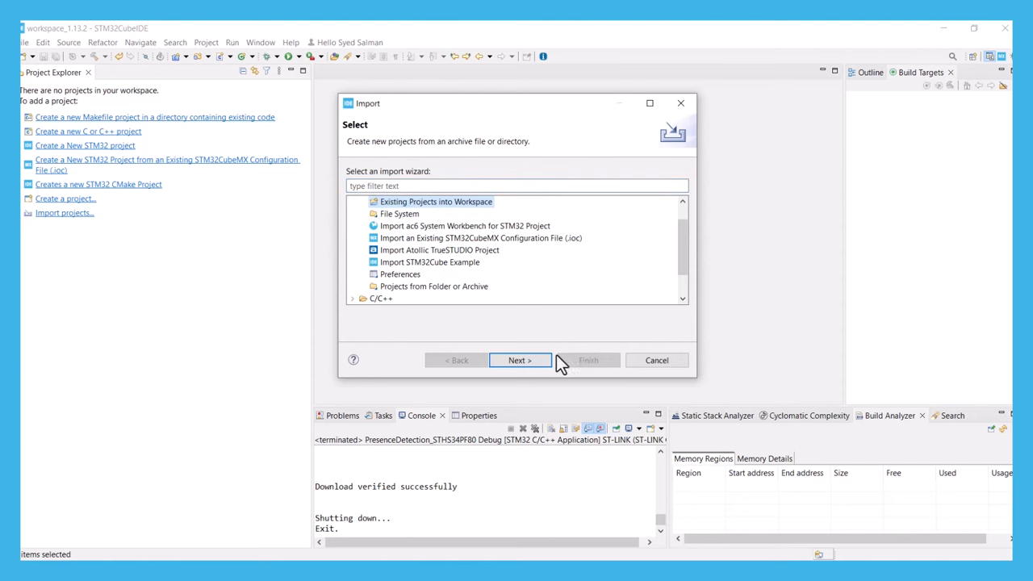
{"action": "left_click", "coordinate": [520, 359]}
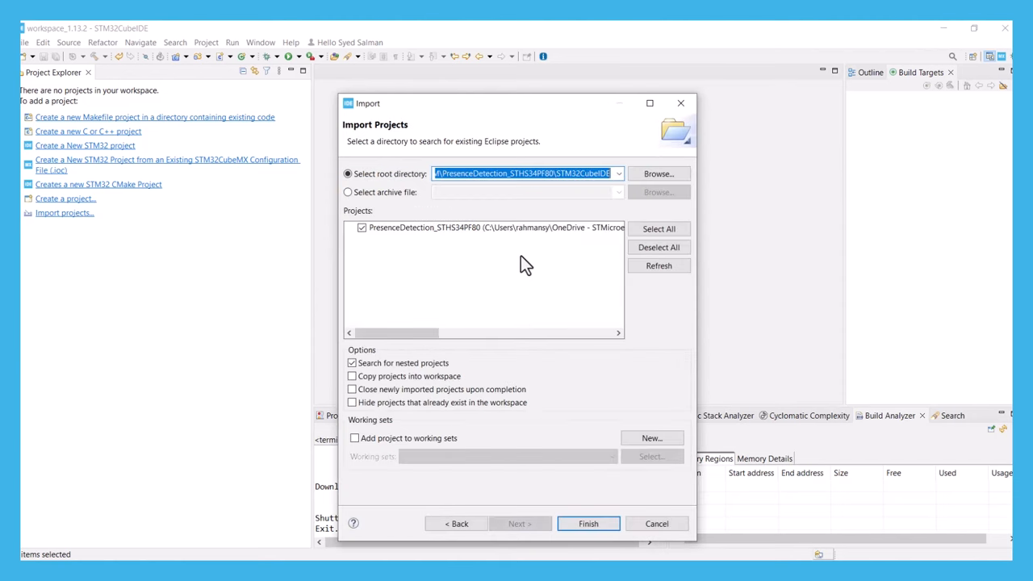
{"action": "left_click", "coordinate": [659, 174]}
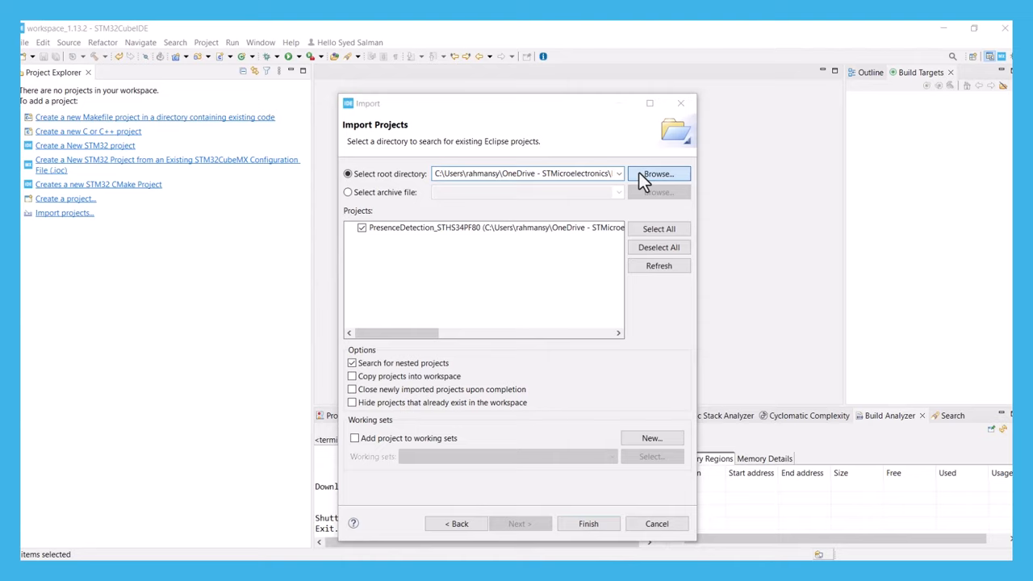
- Browse the X-CUBE-MEMS1 package into Projects > NUCLEO-F401RE > Applications
{"action": "left_click", "coordinate": [658, 175]}
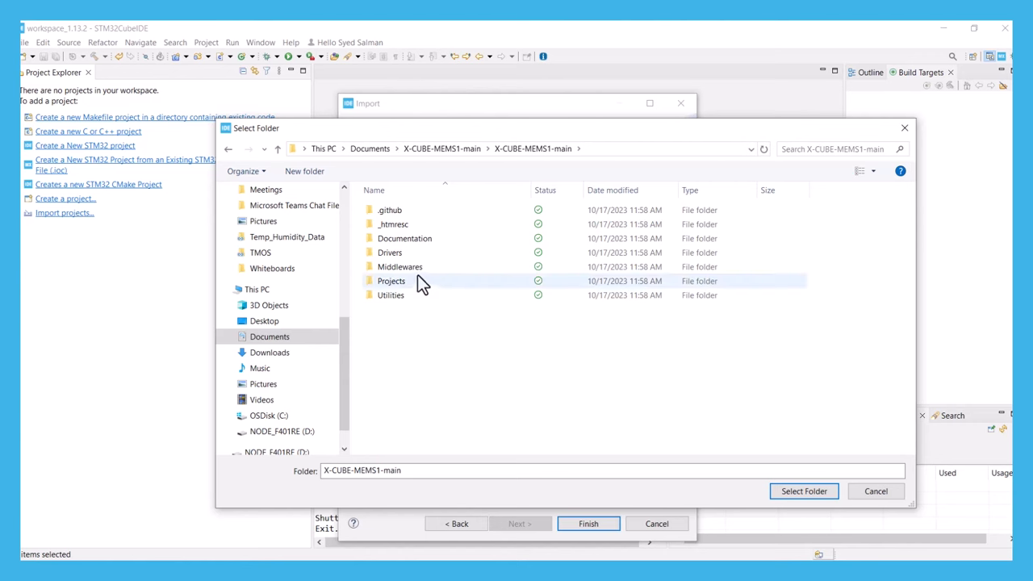
{"action": "left_click", "coordinate": [390, 280]}
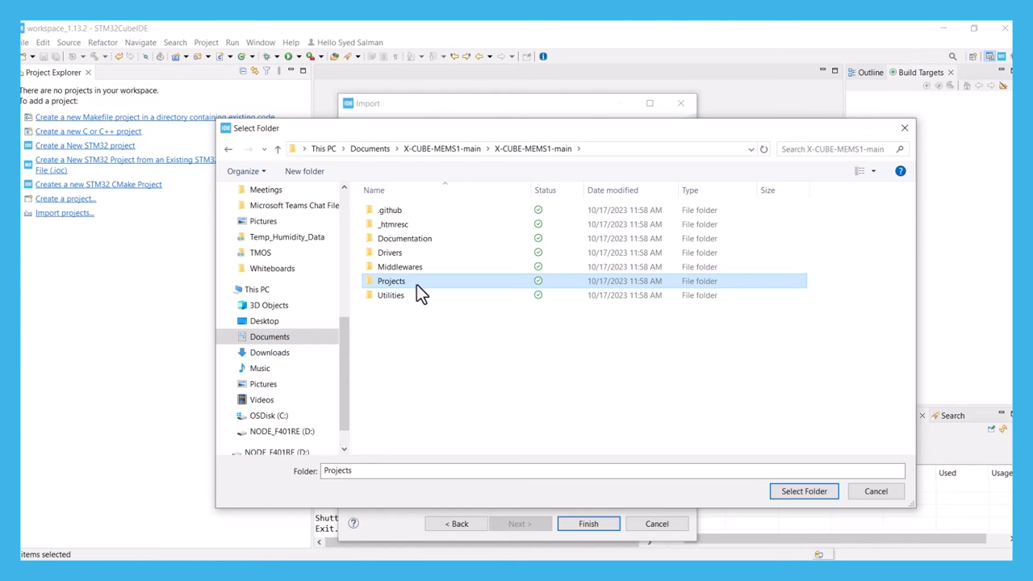
{"action": "mouse_move", "coordinate": [419, 287]}
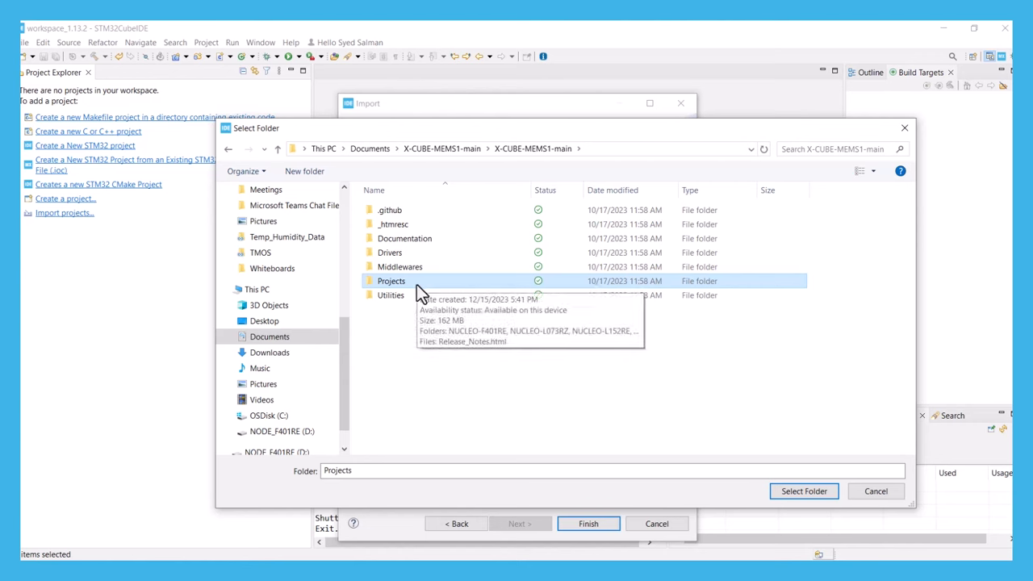
{"action": "double_click", "coordinate": [391, 281]}
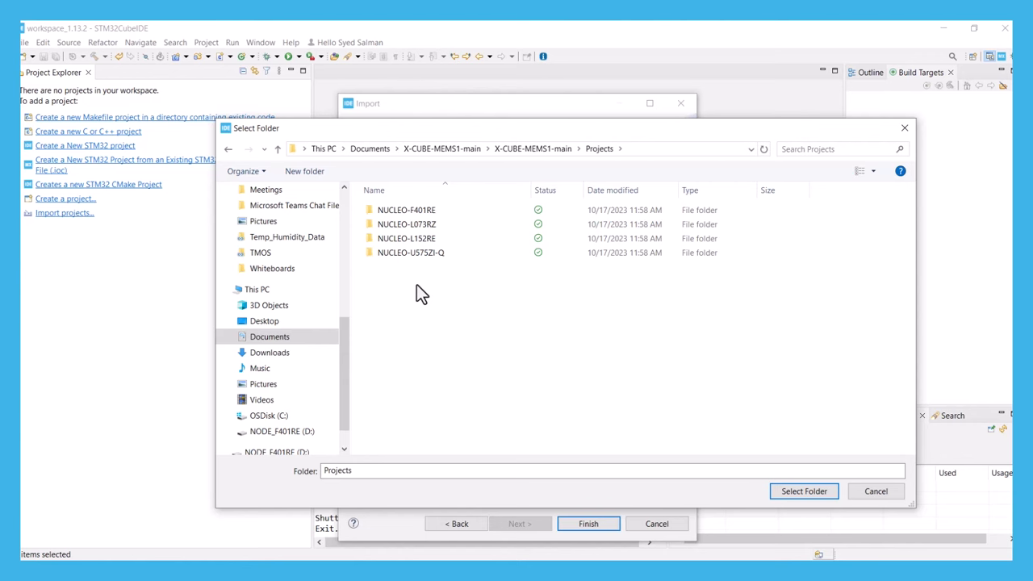
{"action": "left_click", "coordinate": [407, 210]}
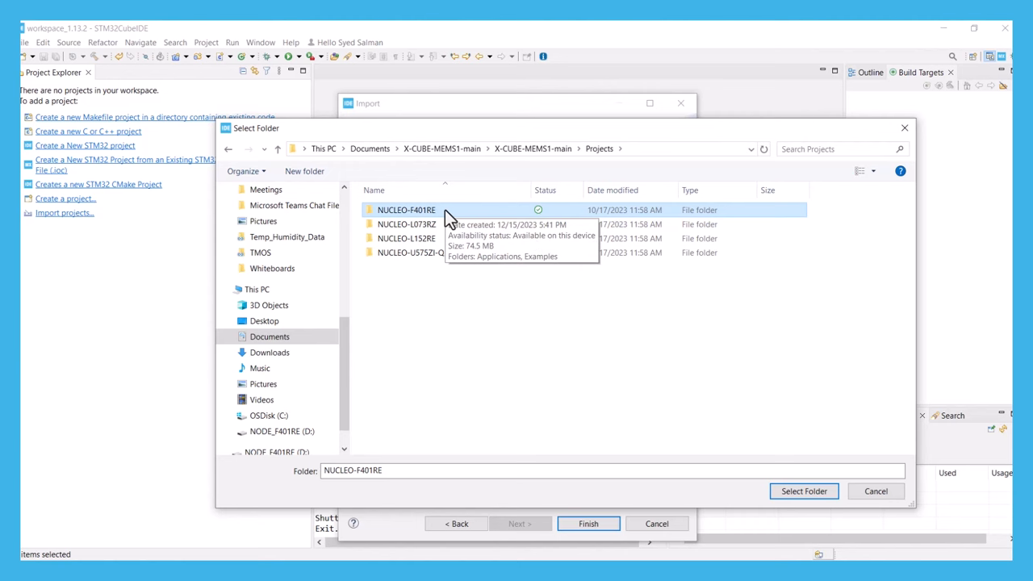
{"action": "double_click", "coordinate": [406, 210]}
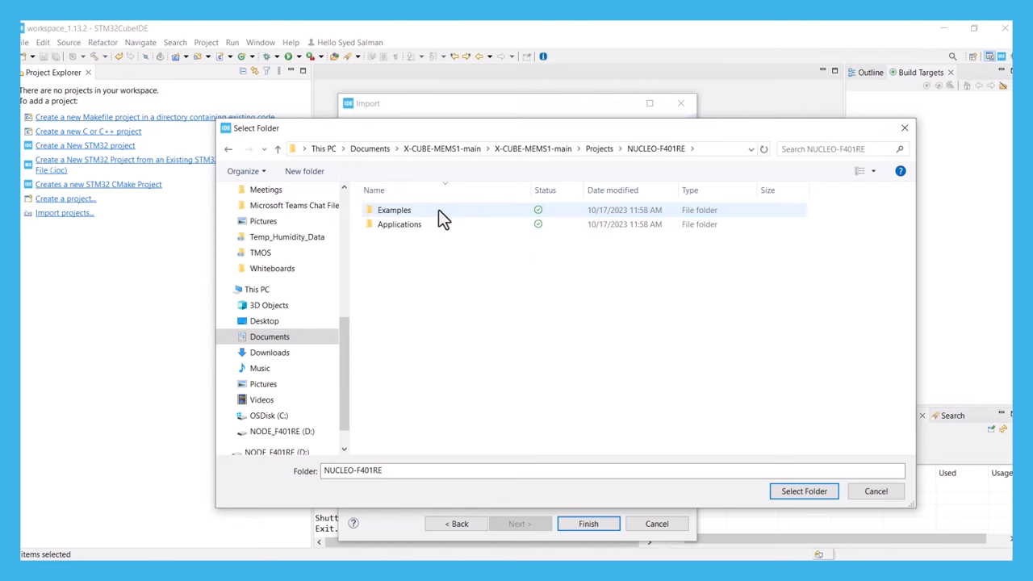
{"action": "left_click", "coordinate": [400, 223]}
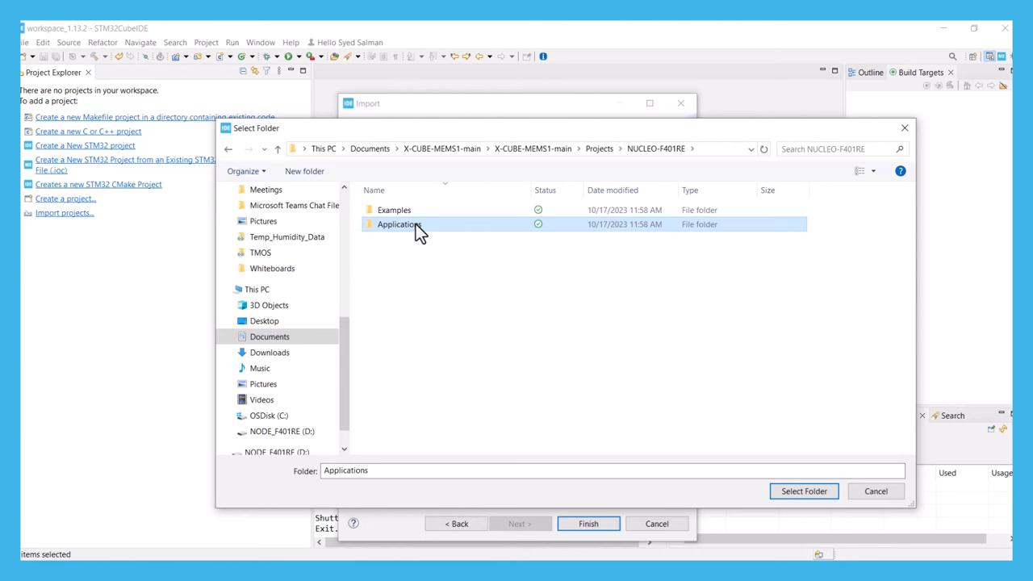
{"action": "double_click", "coordinate": [398, 224]}
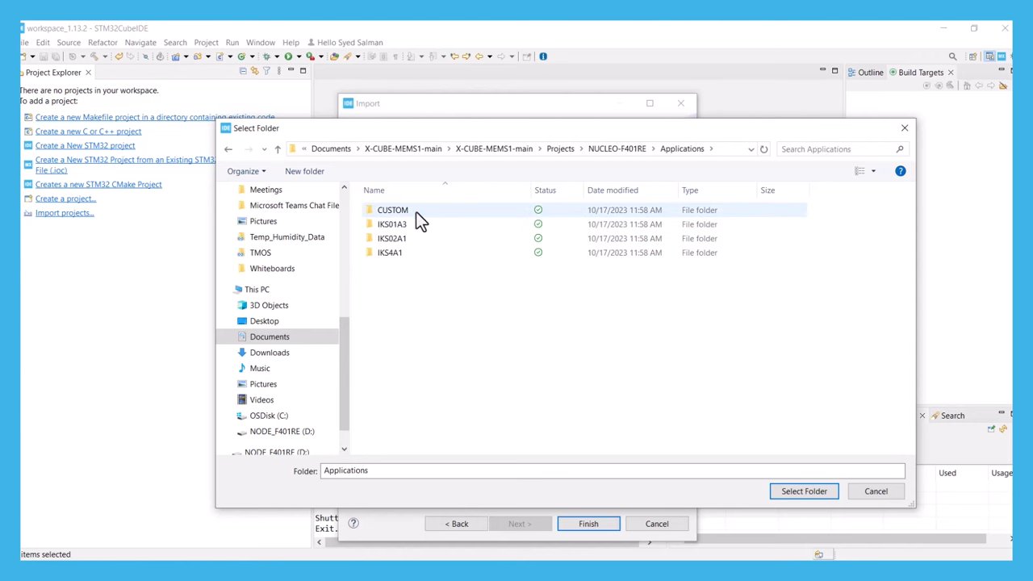
- Continue into CUSTOM > PresenceDetection_STHS34PF80 and select its STM32CubeIDE folder as import source
{"action": "left_click", "coordinate": [392, 209]}
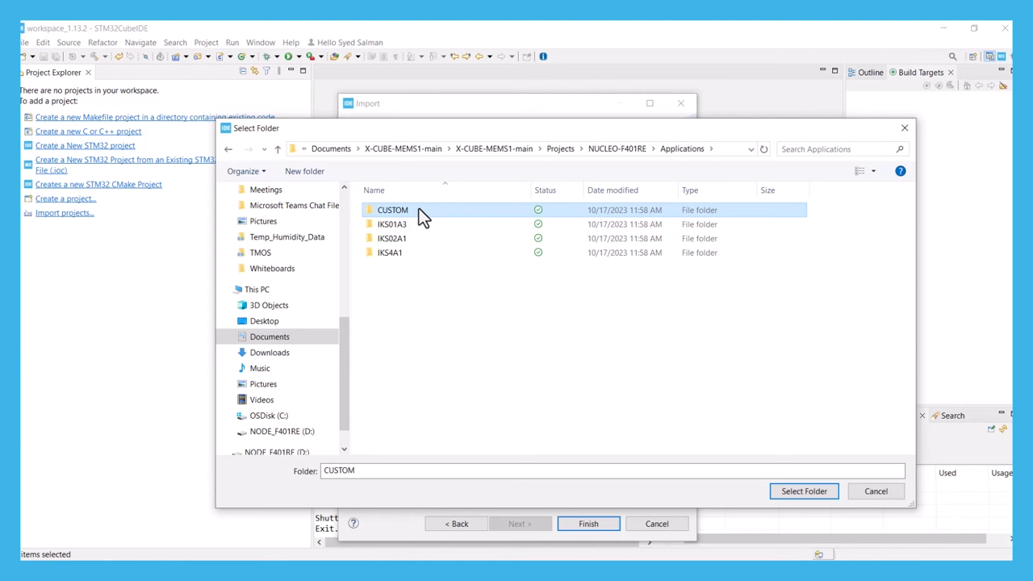
{"action": "double_click", "coordinate": [393, 210]}
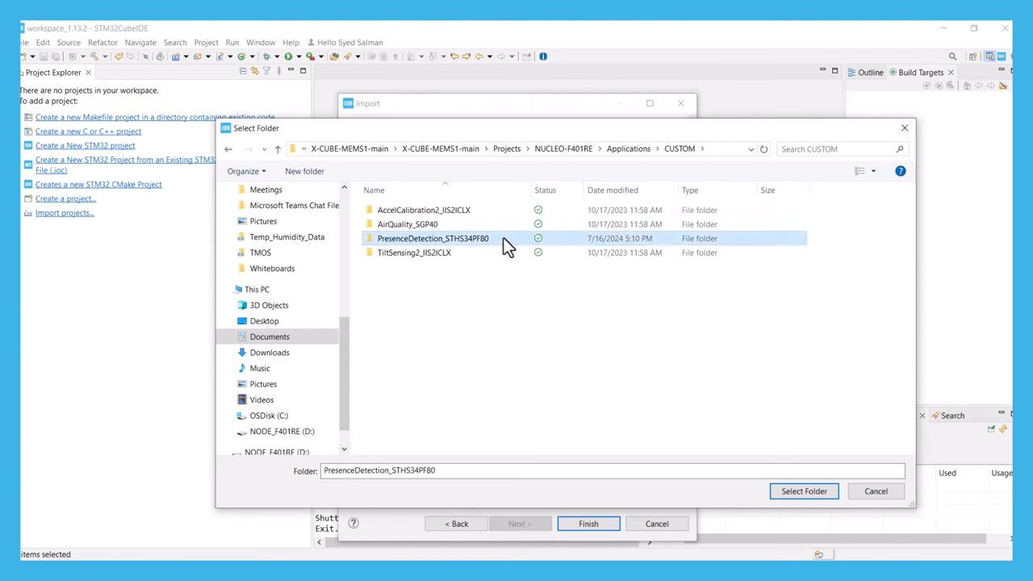
{"action": "mouse_move", "coordinate": [410, 245]}
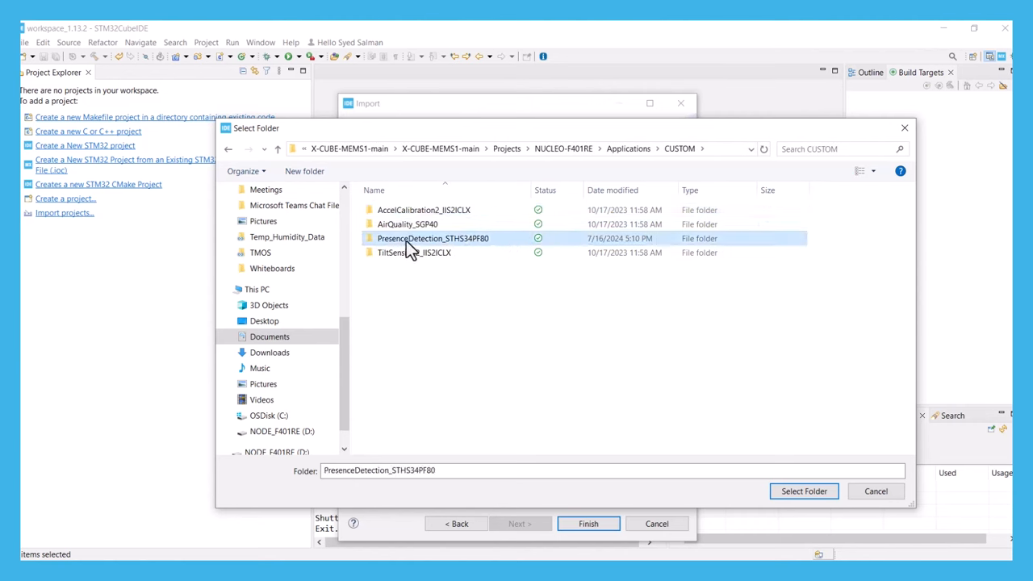
{"action": "mouse_move", "coordinate": [476, 241]}
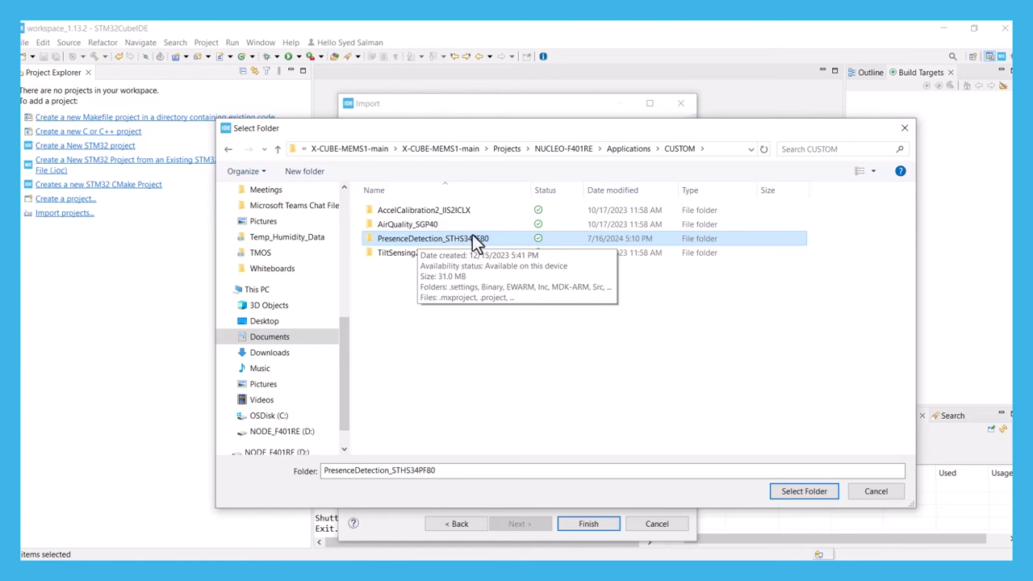
{"action": "double_click", "coordinate": [432, 238]}
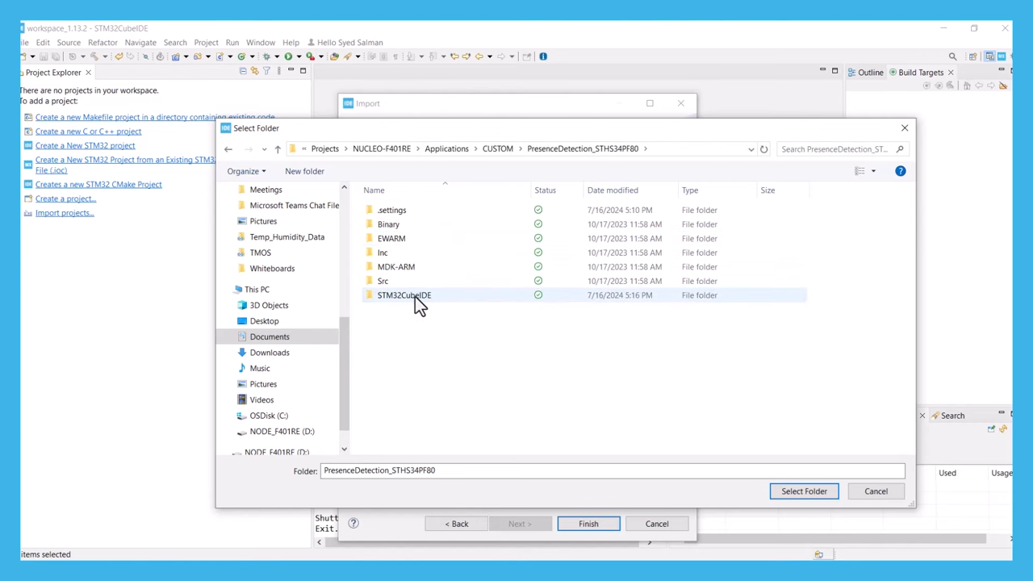
{"action": "left_click", "coordinate": [404, 294]}
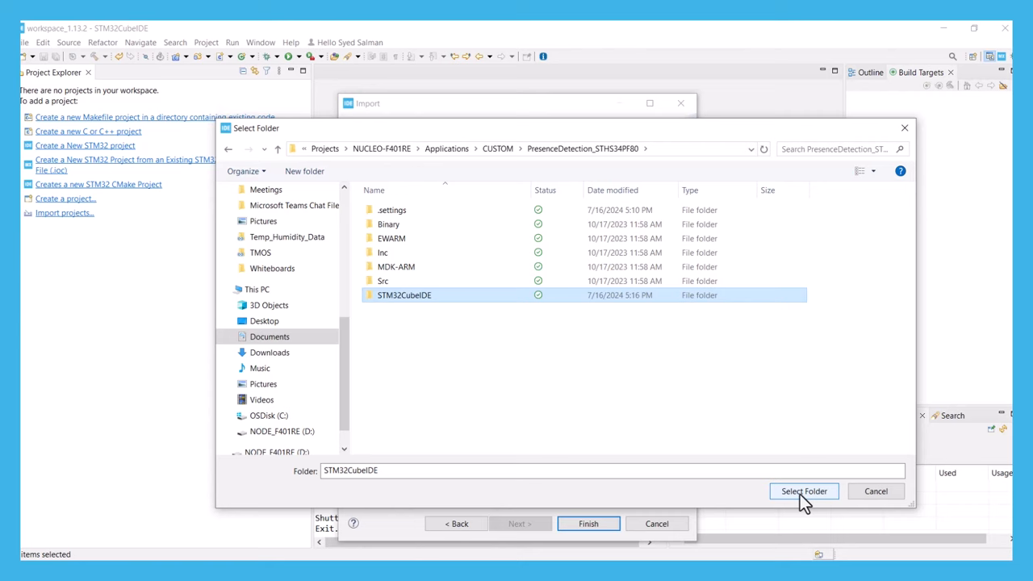
{"action": "left_click", "coordinate": [804, 491]}
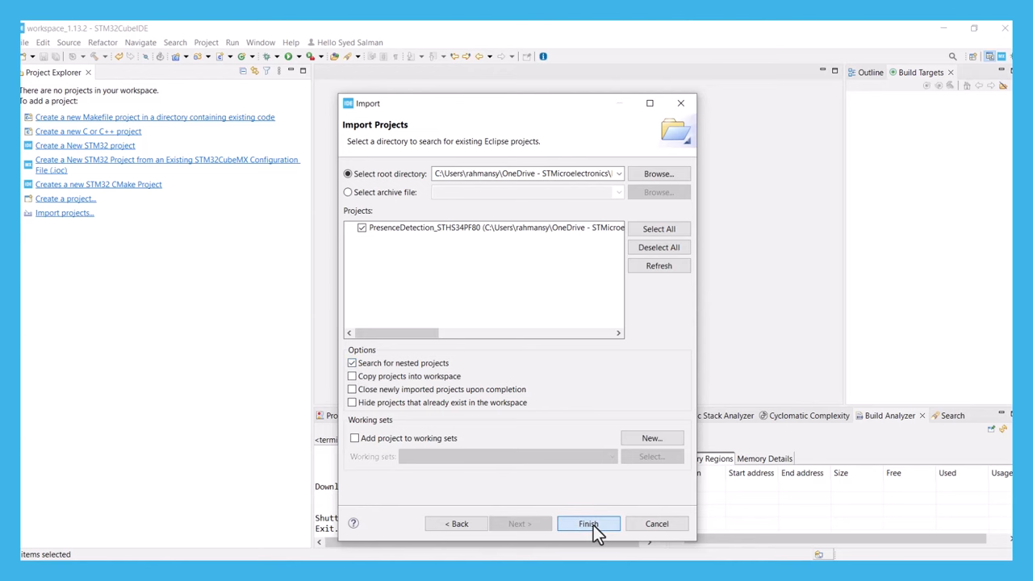
- Finish importing PresenceDetection_STHS34PF80 and expand the project and its Includes folder in Project Explorer
{"action": "left_click", "coordinate": [588, 523]}
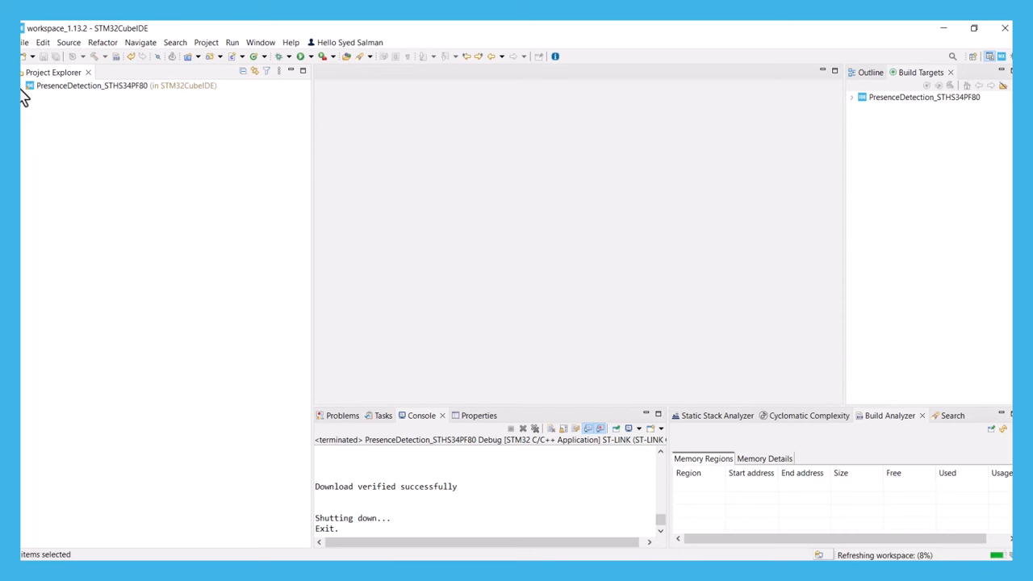
{"action": "left_click", "coordinate": [29, 84]}
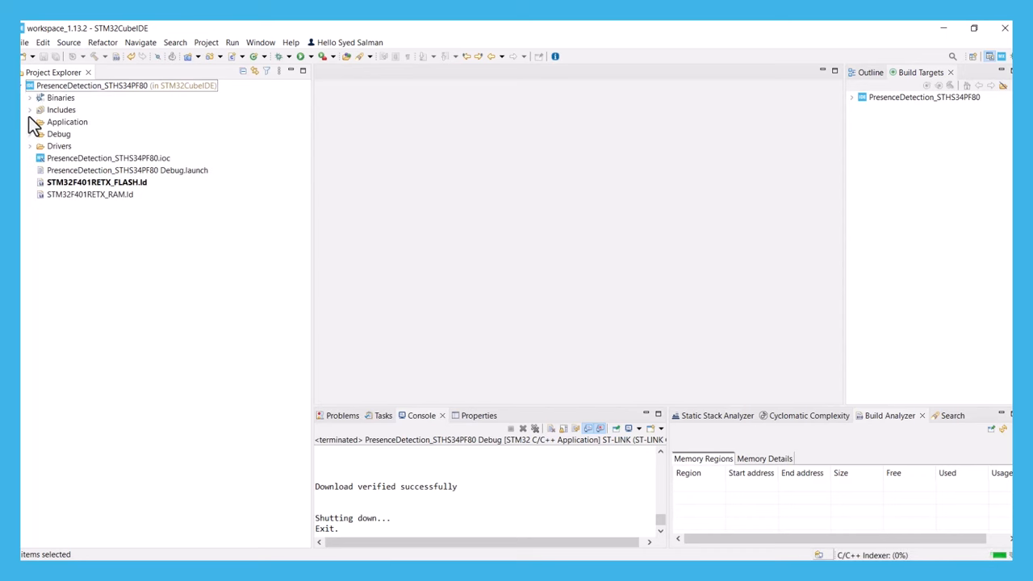
{"action": "left_click", "coordinate": [29, 110]}
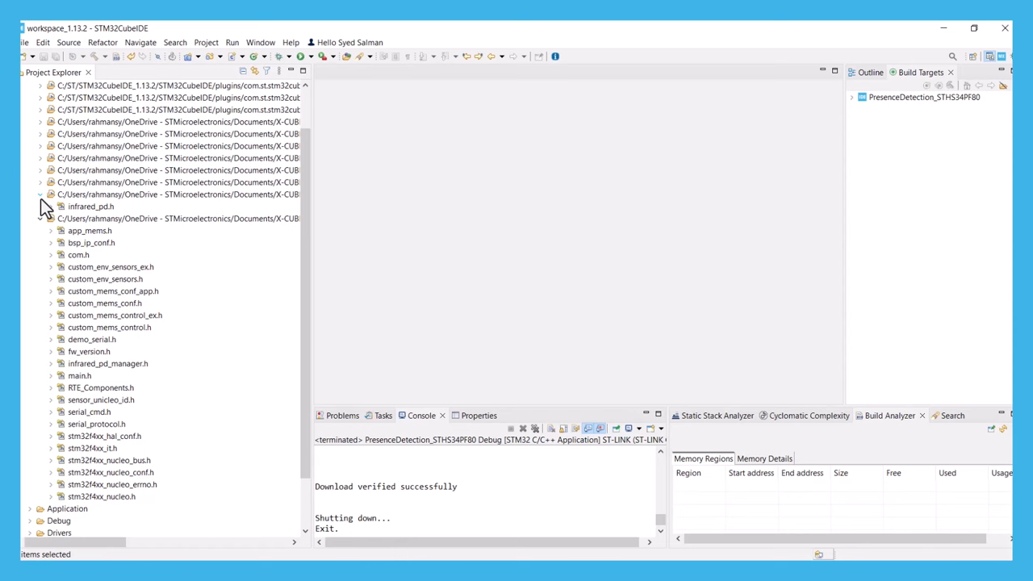
{"action": "left_click", "coordinate": [90, 206]}
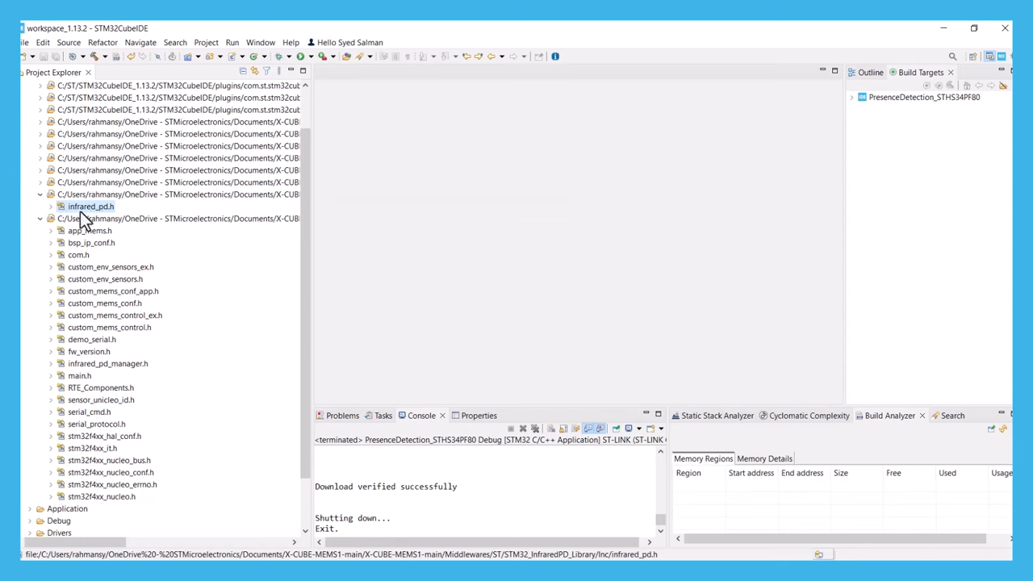
{"action": "double_click", "coordinate": [90, 207]}
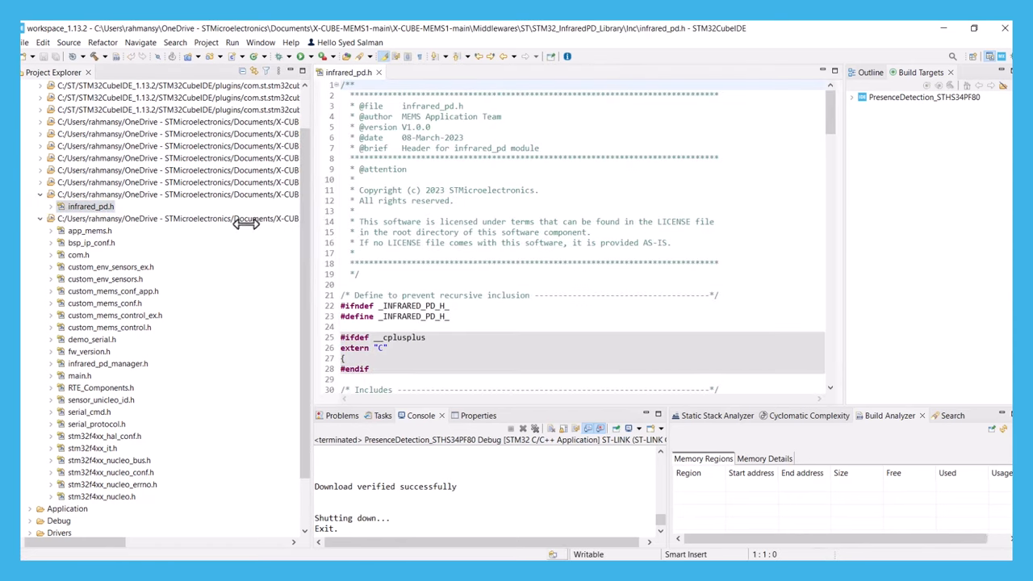
{"action": "scroll", "scroll_direction": "down", "scroll_amount": 3}
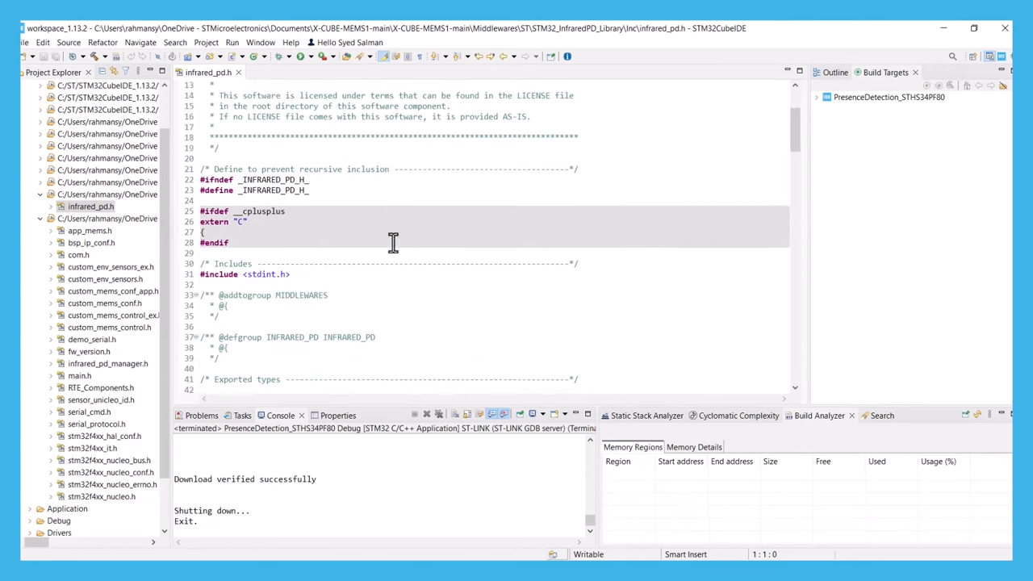
{"action": "scroll", "scroll_direction": "down", "scroll_amount": 3}
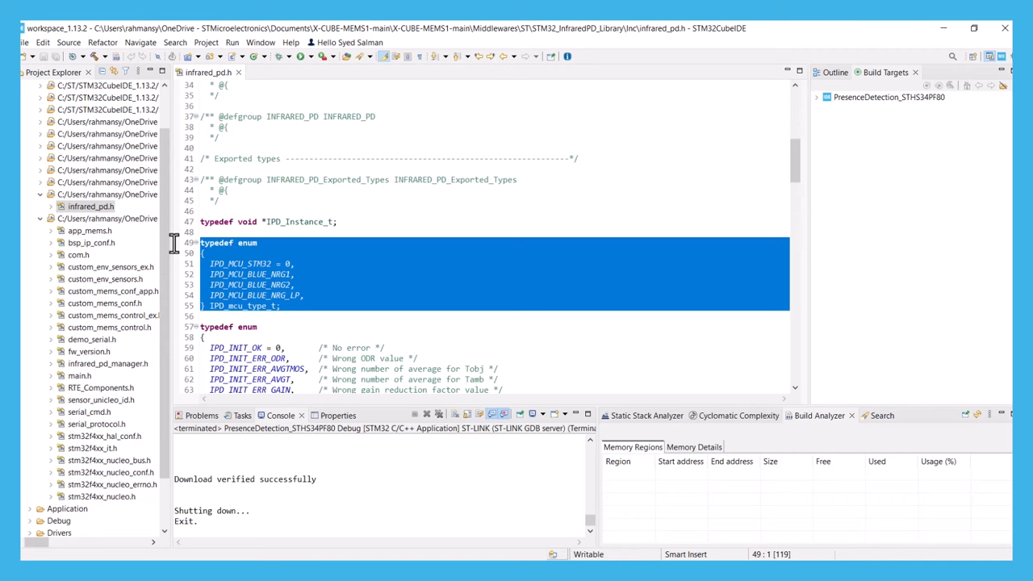
{"action": "scroll", "scroll_direction": "down", "scroll_amount": 3}
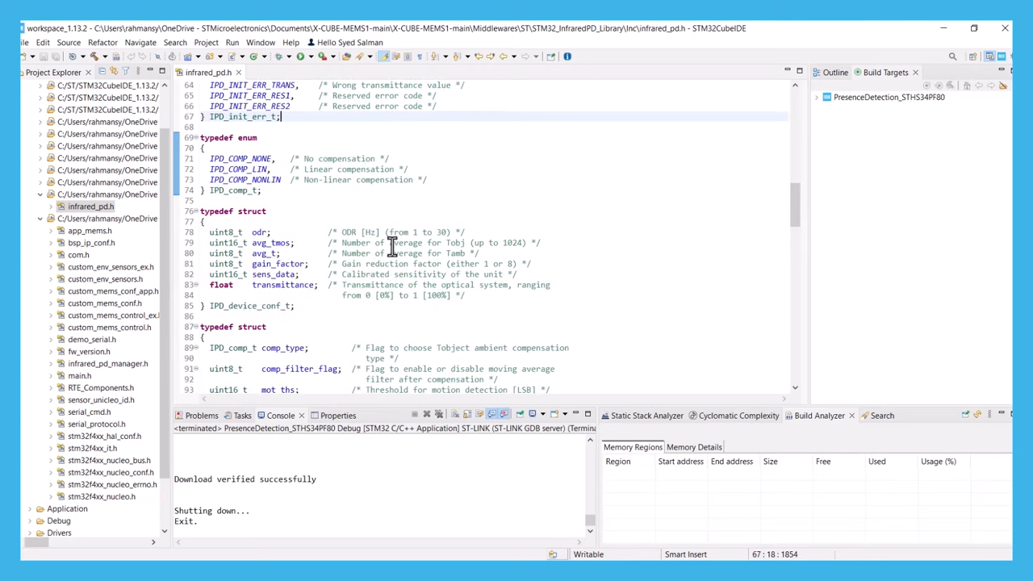
{"action": "scroll", "scroll_direction": "down", "scroll_amount": 3}
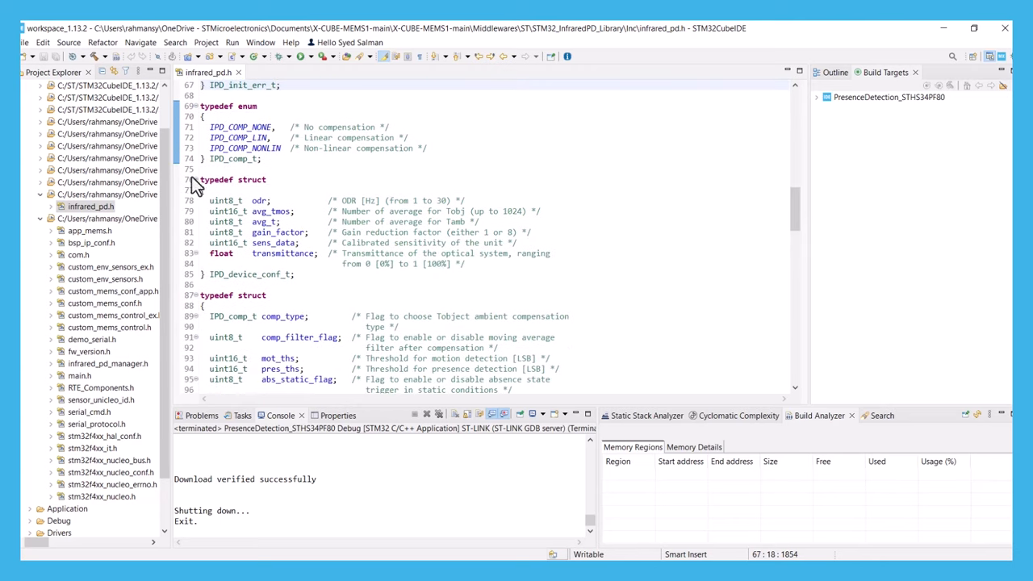
{"action": "left_click_drag", "start_coordinate": [201, 177], "coordinate": [347, 386]}
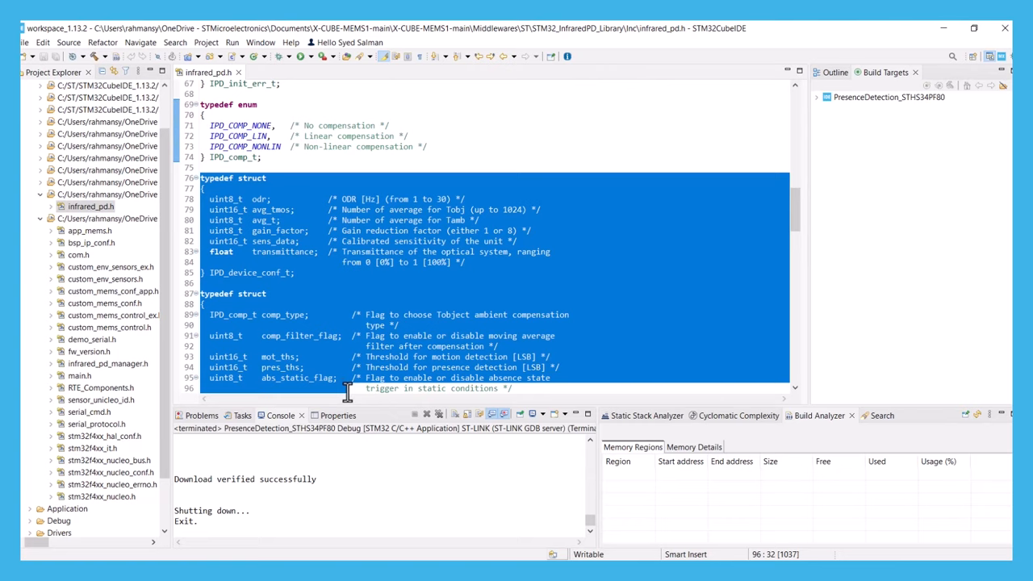
{"action": "scroll", "scroll_direction": "down", "scroll_amount": 3}
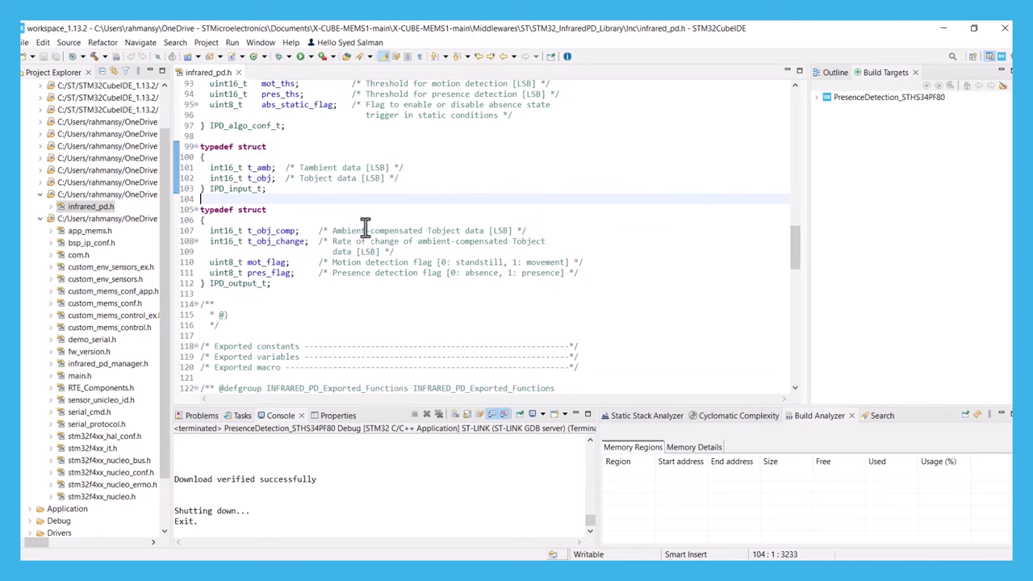
{"action": "scroll", "scroll_direction": "down", "scroll_amount": 3}
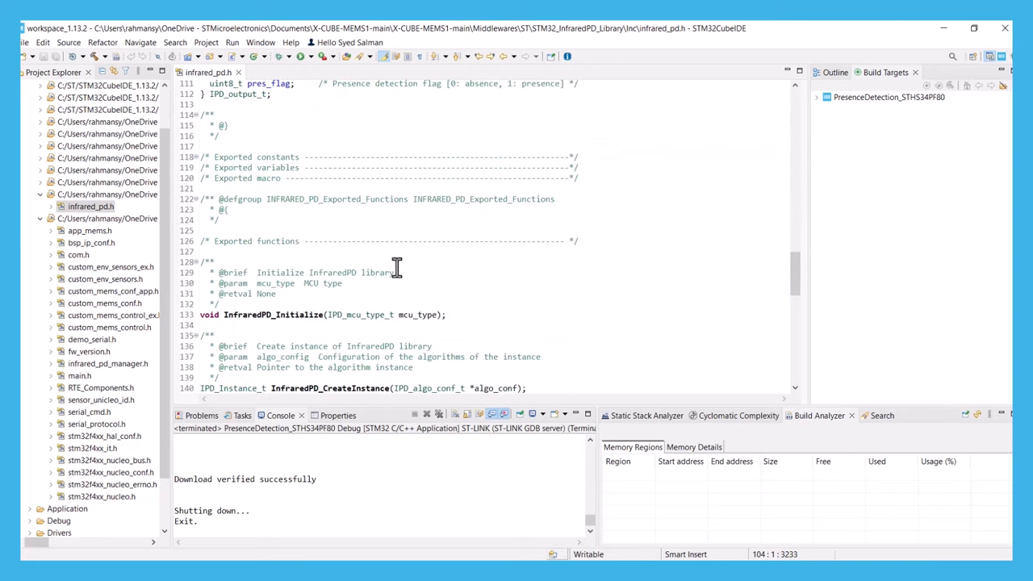
{"action": "scroll", "scroll_direction": "down", "scroll_amount": 3}
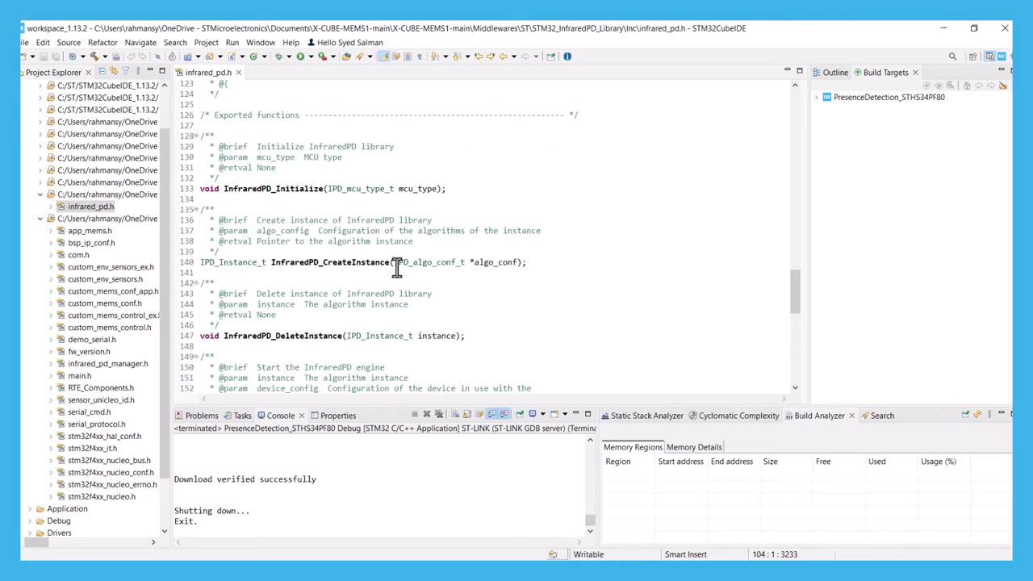
{"action": "mouse_move", "coordinate": [581, 216]}
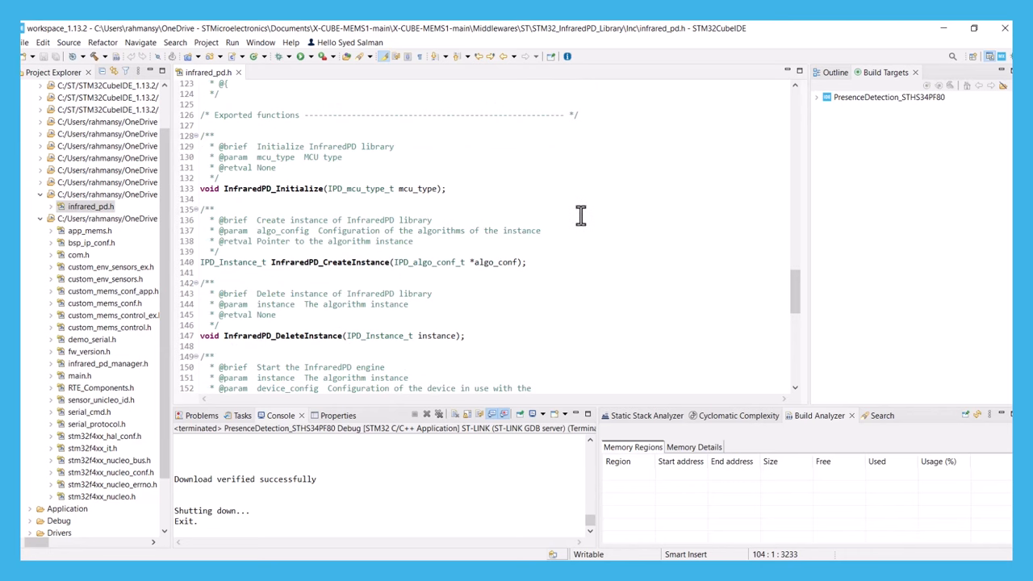
{"action": "scroll", "scroll_direction": "down", "scroll_amount": 3}
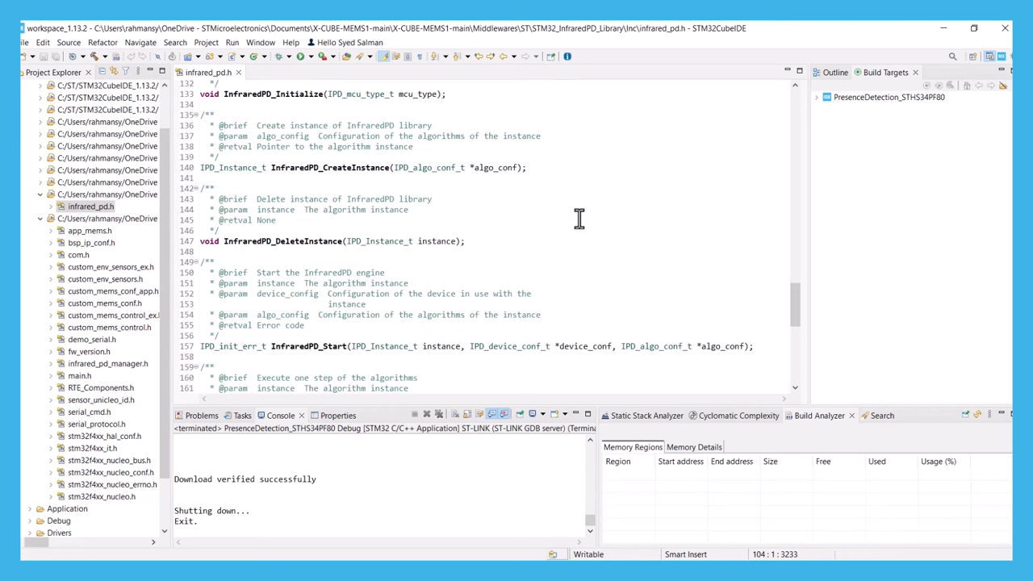
{"action": "scroll", "scroll_direction": "down", "scroll_amount": 3}
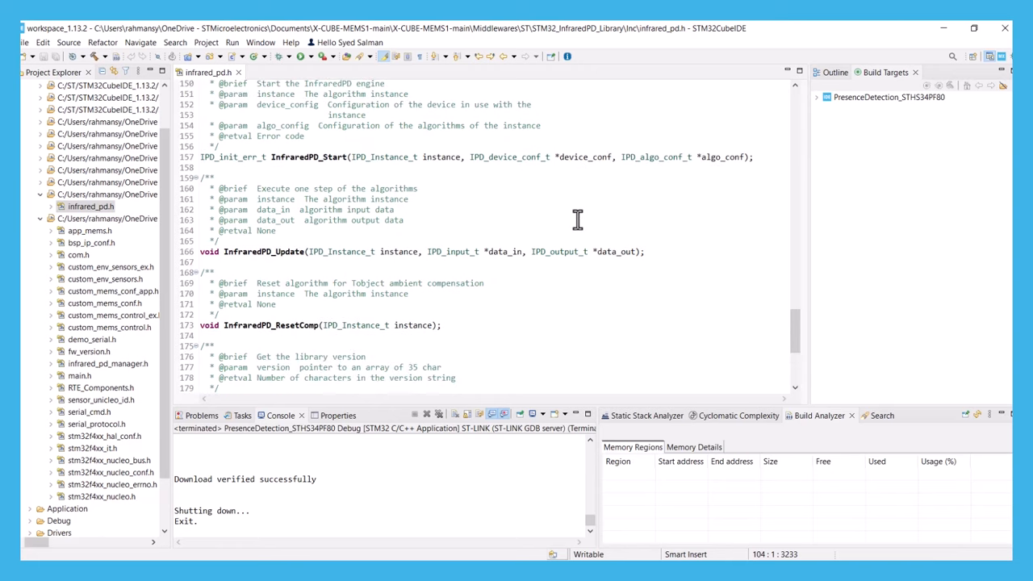
{"action": "scroll", "scroll_direction": "down", "scroll_amount": 3}
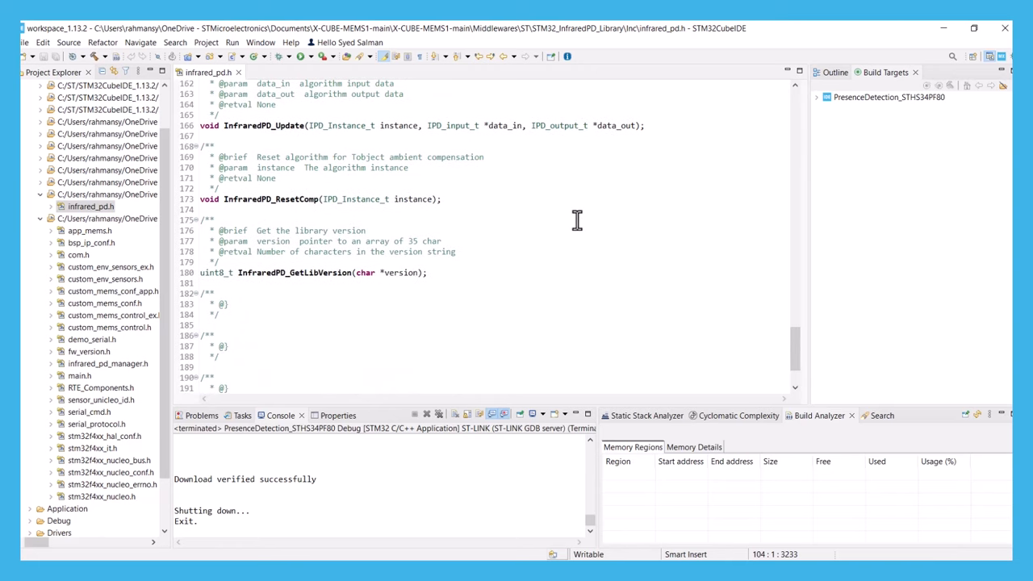
{"action": "scroll", "scroll_direction": "down", "scroll_amount": 3}
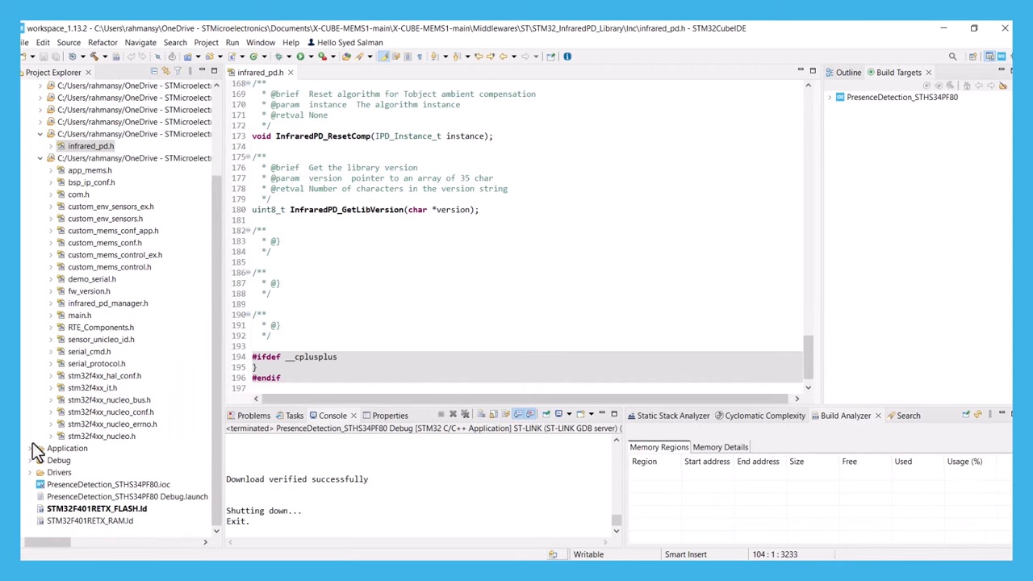
- In app_memsc.c declare 'volatile uint8_t presence = 0;' under Public variables and scroll to InfraredPD_manager_run
{"action": "left_click", "coordinate": [30, 449]}
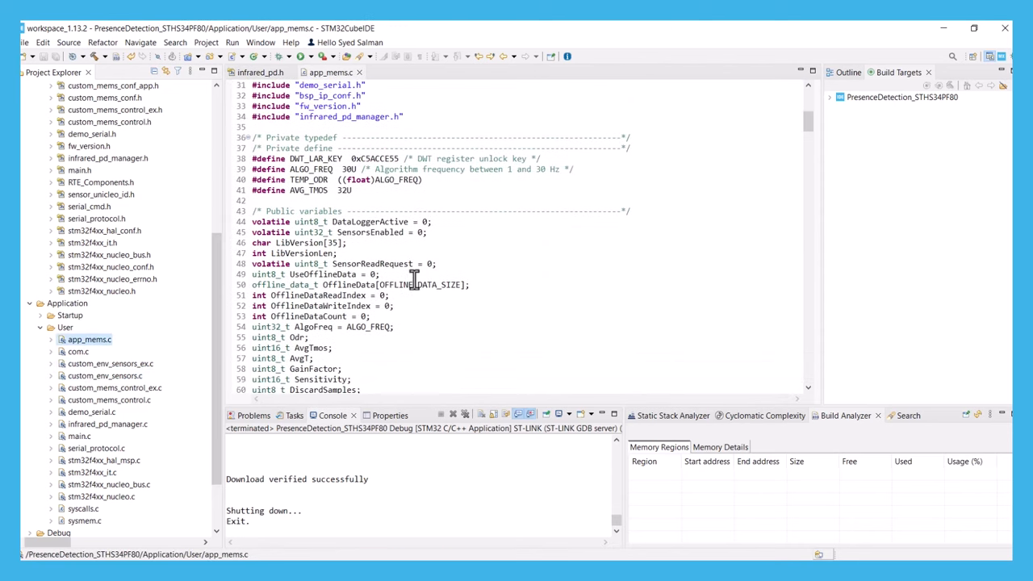
{"action": "type", "text": "volatile uint8_t presence = 0;"}
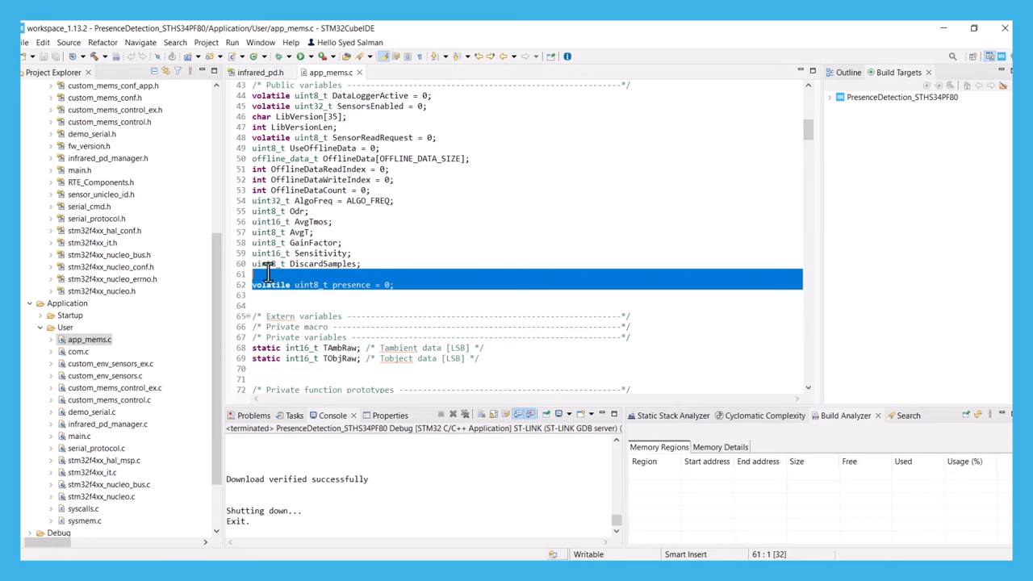
{"action": "scroll", "scroll_direction": "down", "scroll_amount": 3}
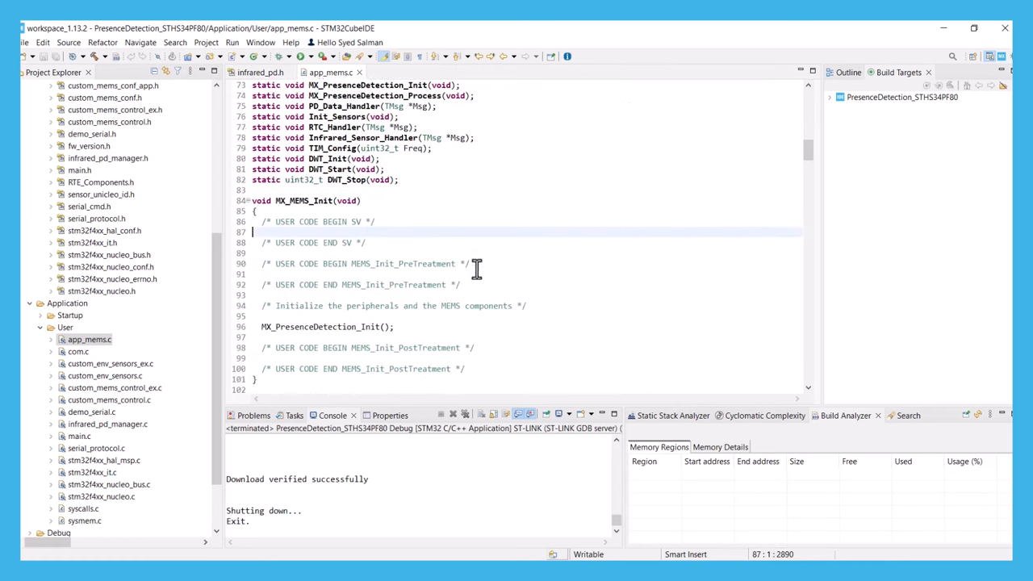
{"action": "scroll", "scroll_direction": "down", "scroll_amount": 3}
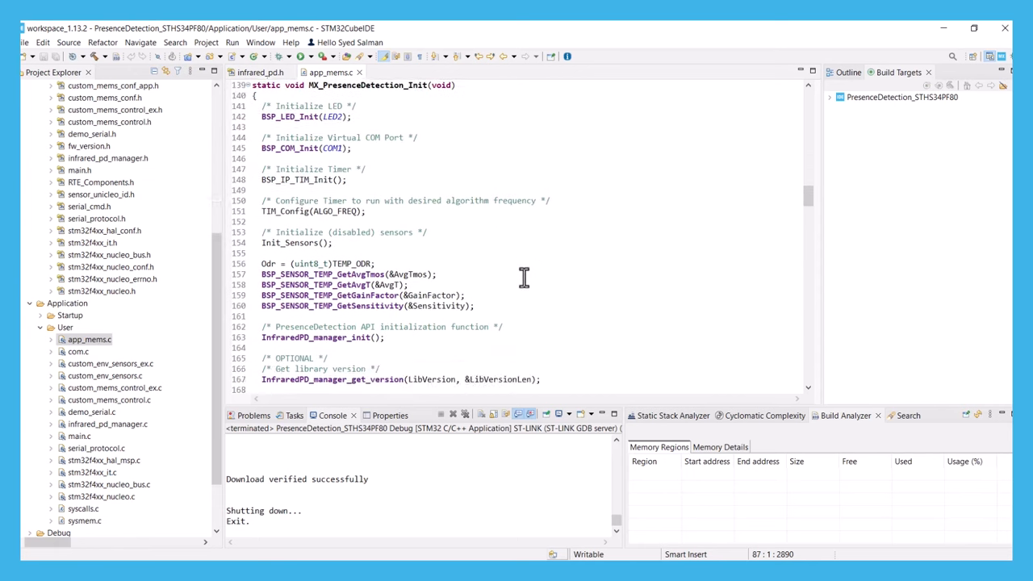
{"action": "scroll", "scroll_direction": "down", "scroll_amount": 3}
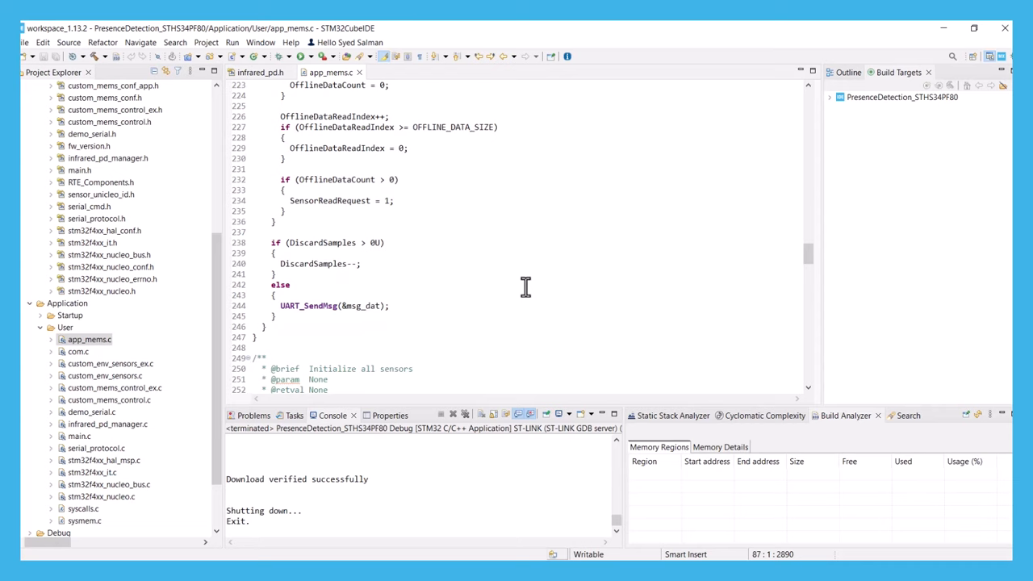
{"action": "scroll", "scroll_direction": "down", "scroll_amount": 3}
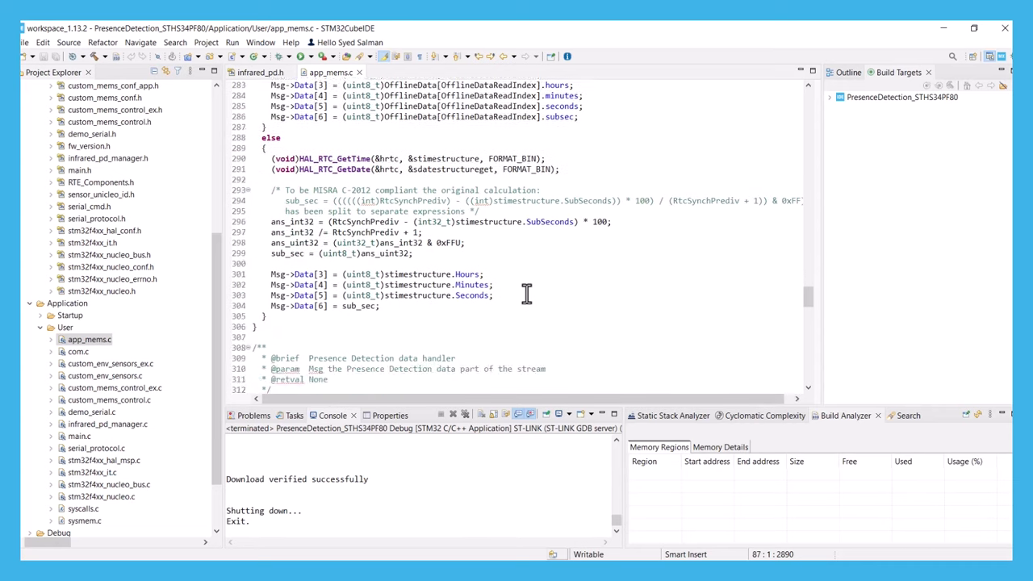
{"action": "scroll", "scroll_direction": "down", "scroll_amount": 3}
{"action": "type", "text": "elapsed_time_us = DWT_Stop();"}
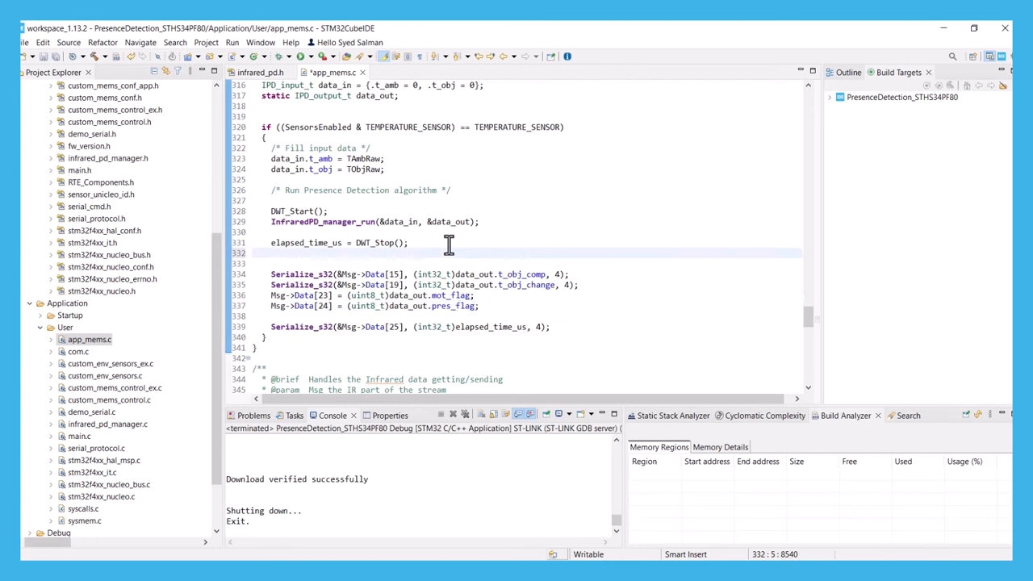
- Add 'presence = data_out.pres_flag;' after 'elapsed_time_us = DWT_Stop();' in the detection handler
{"action": "type", "text": "presence"}
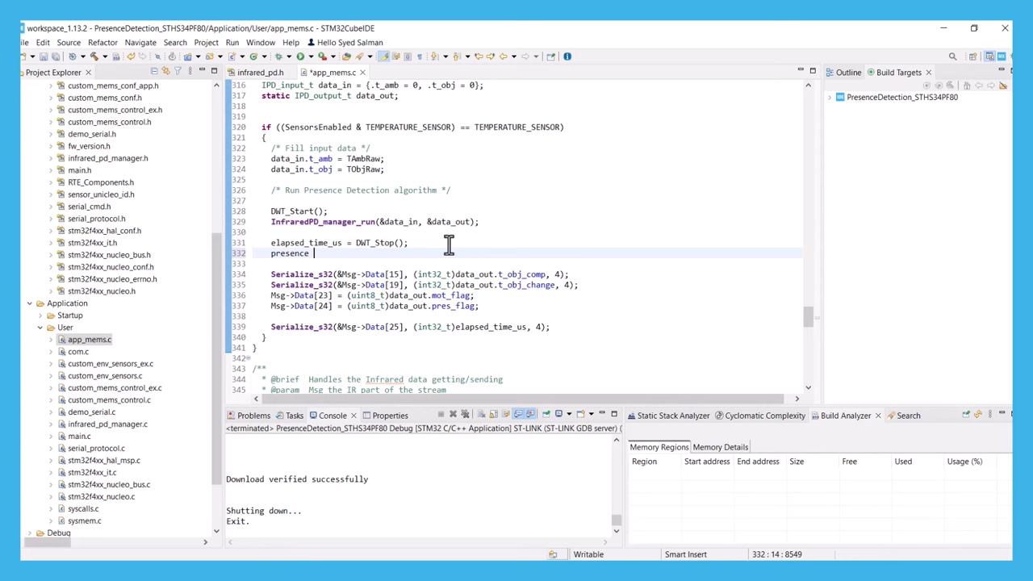
{"action": "type", "text": "="}
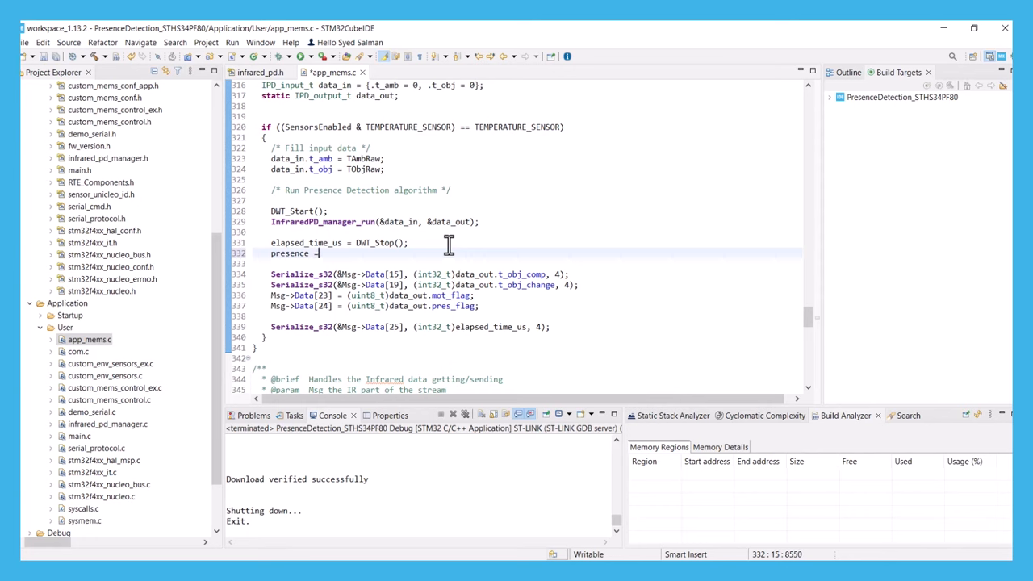
{"action": "type", "text": "data_out.pres_flag;"}
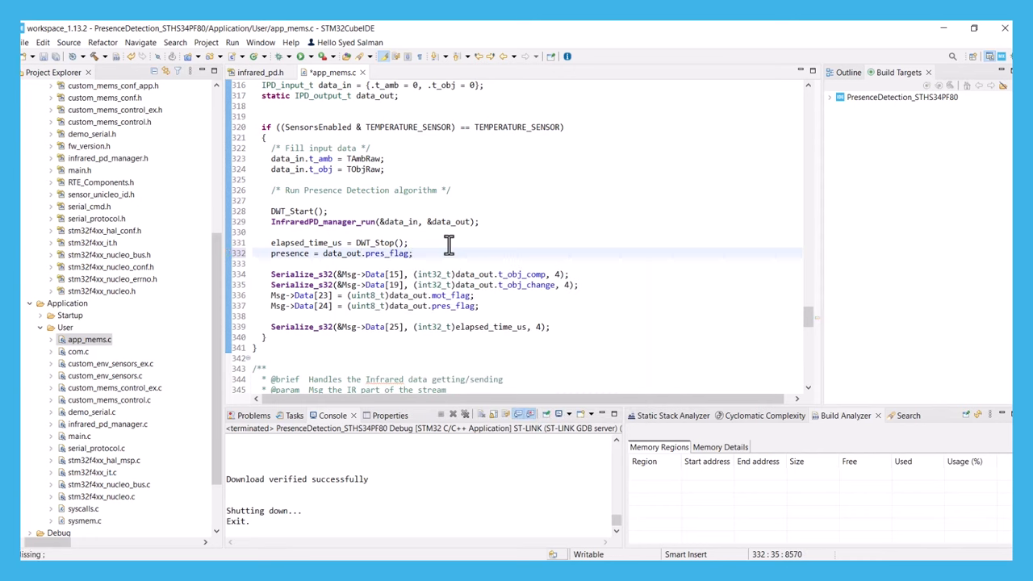
{"action": "mouse_move", "coordinate": [810, 323]}
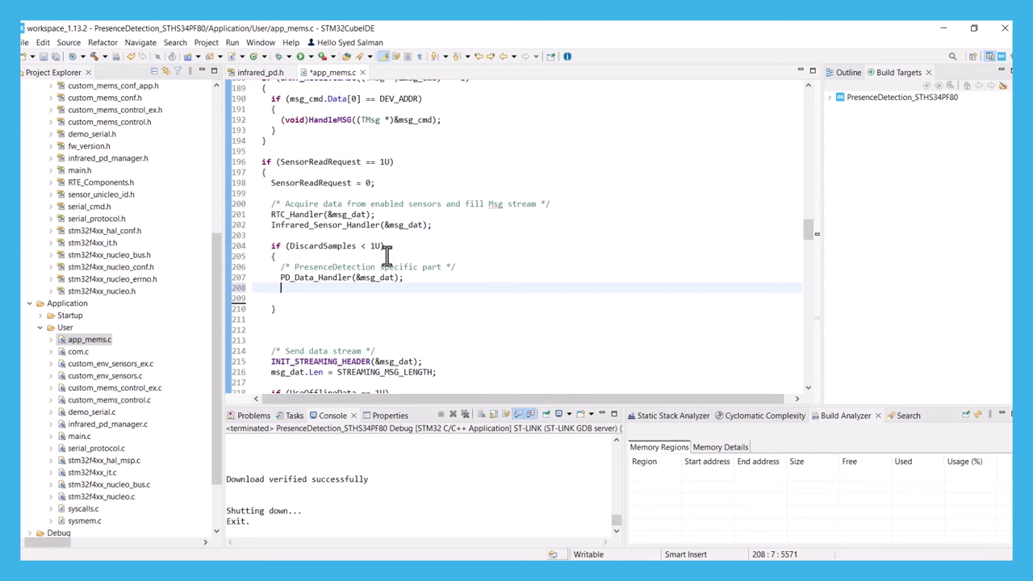
{"action": "mouse_move", "coordinate": [312, 300]}
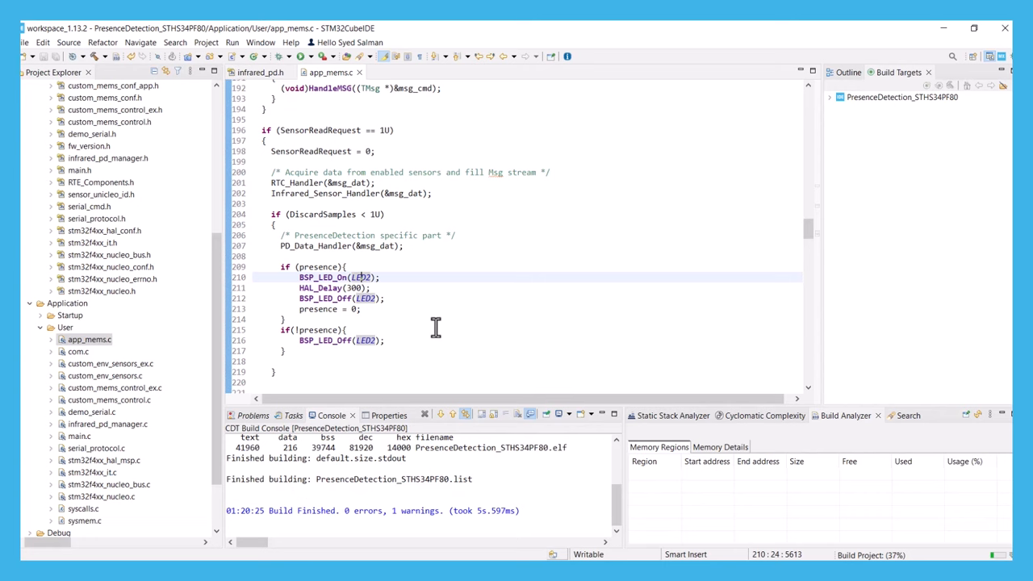
{"action": "mouse_move", "coordinate": [337, 170]}
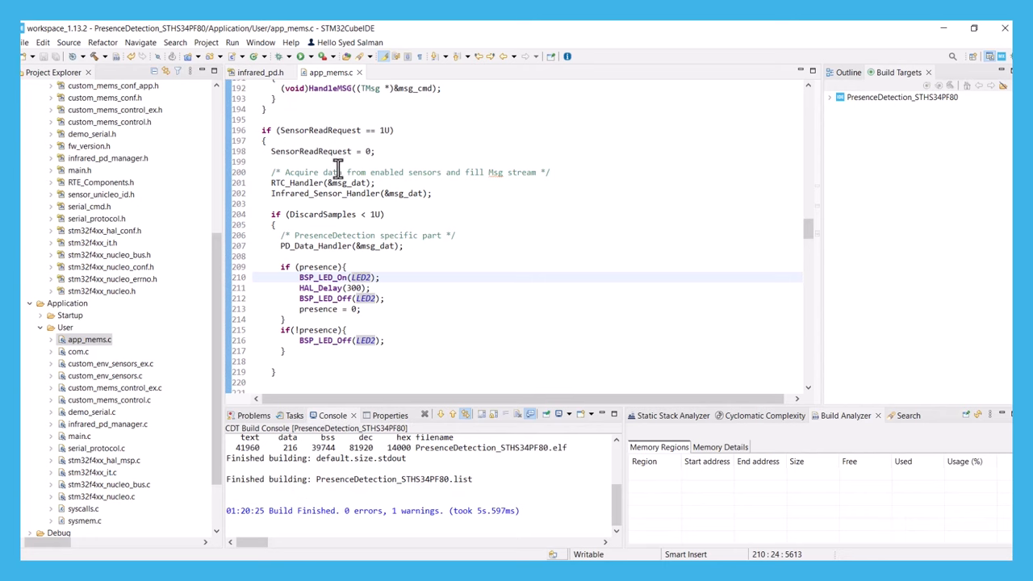